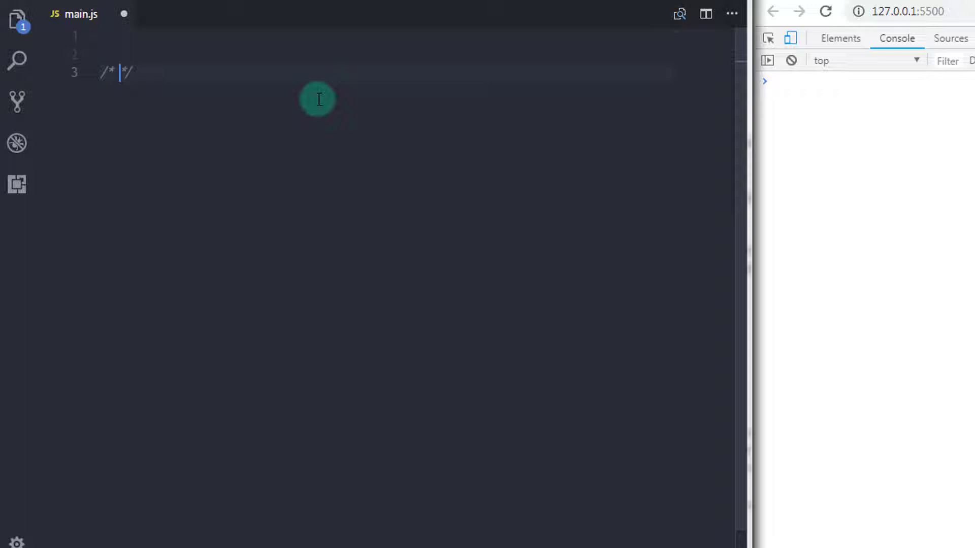
Step: Write an 'Operator Precedence' block comment followed by a '// For example,' line
text(Opera)
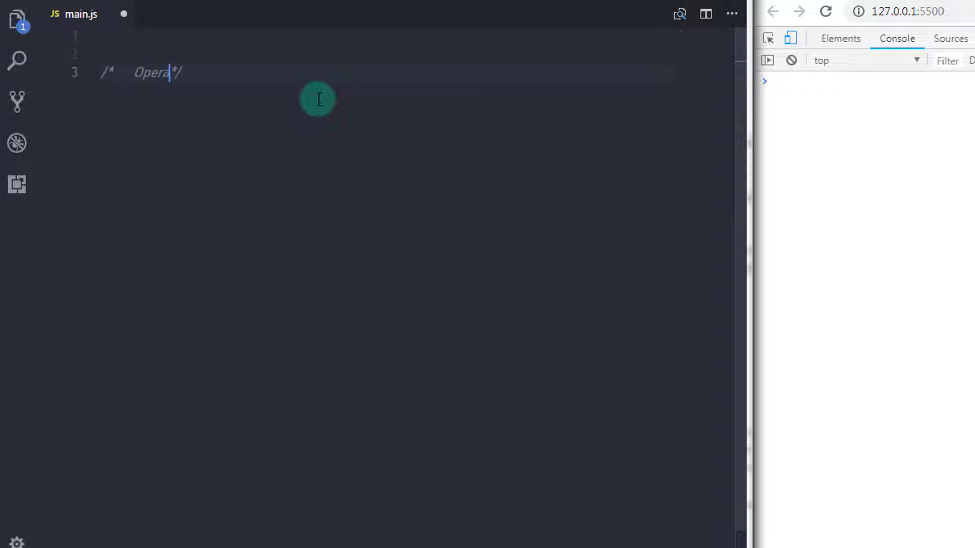
text(tor Preceden)
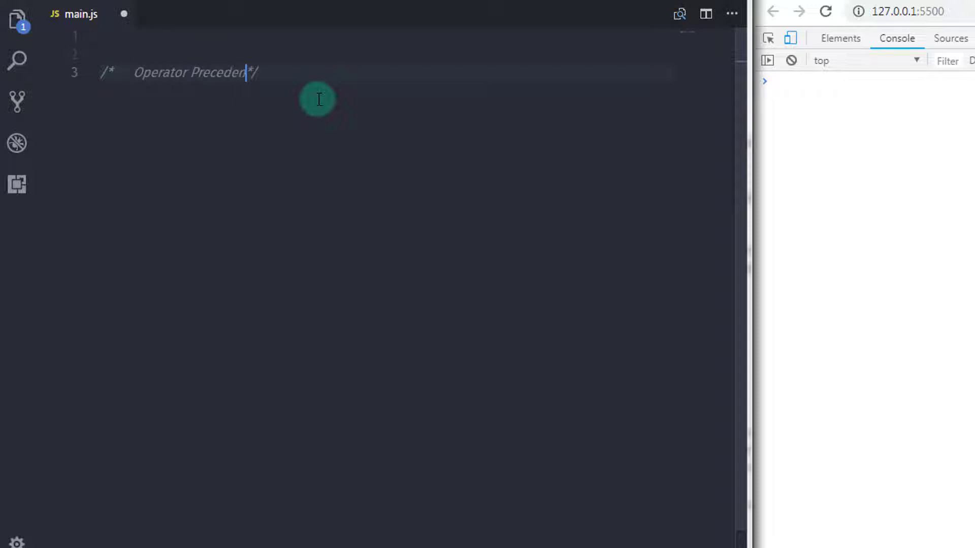
text(e)
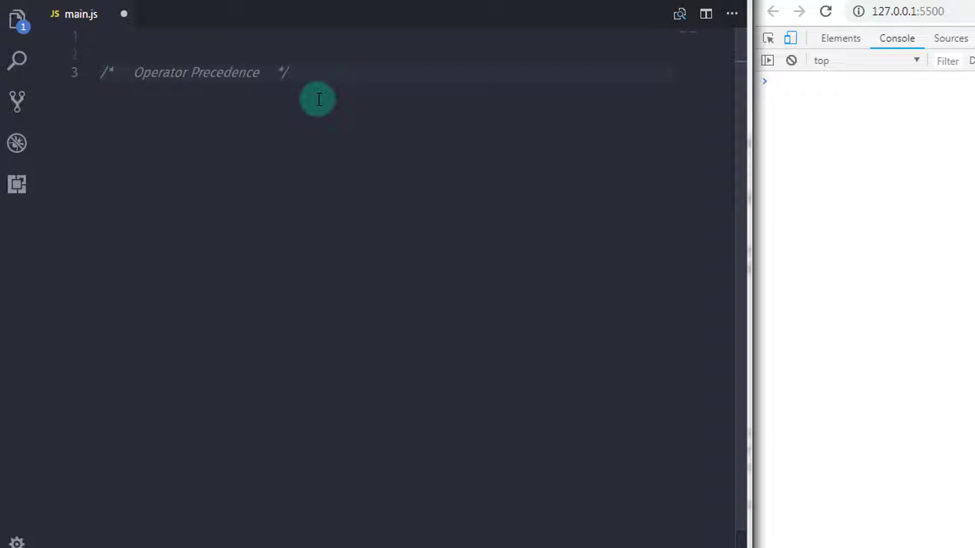
key(Enter)
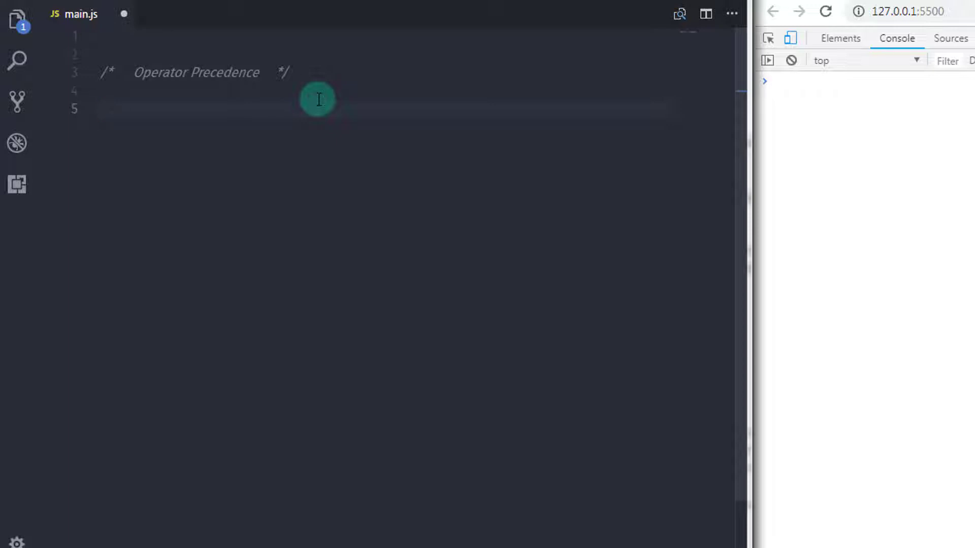
text(//)
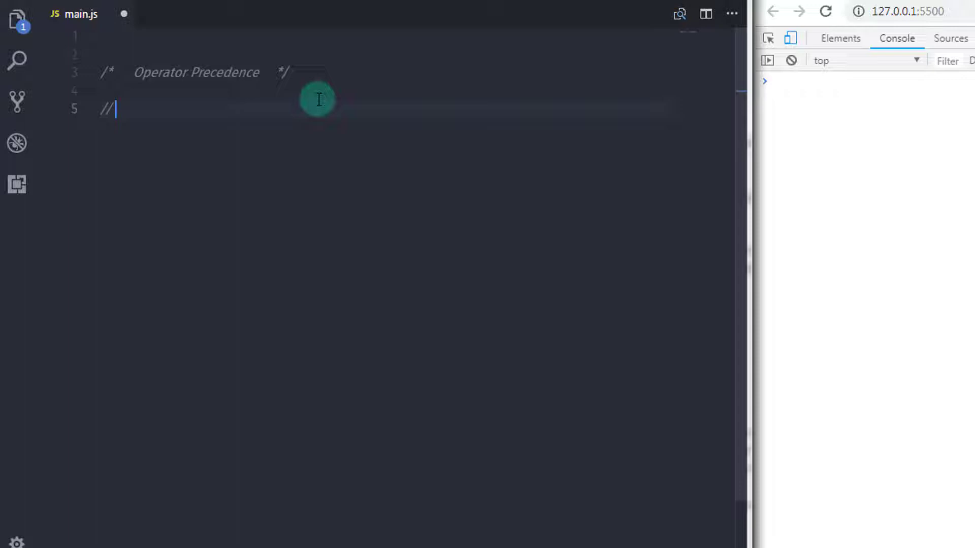
text(For example,)
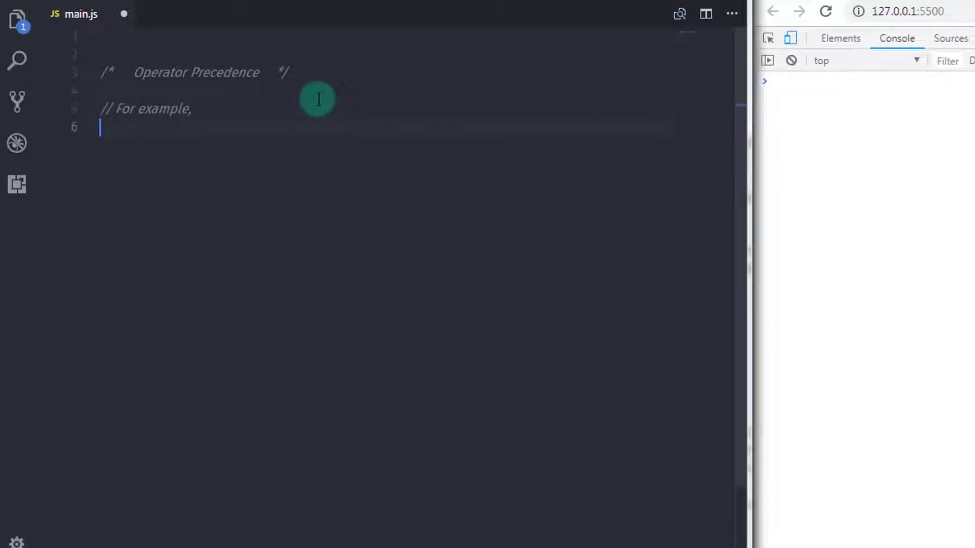
key(Enter)
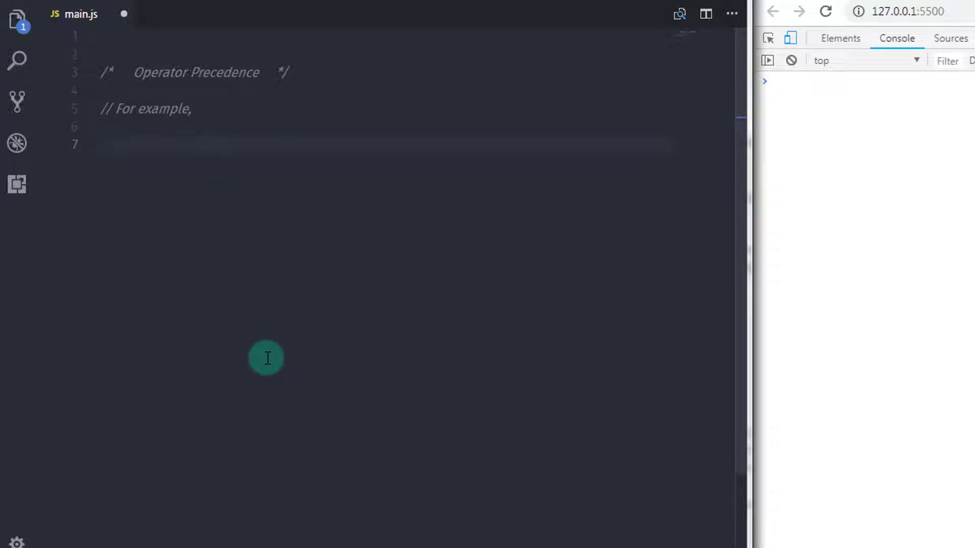
Step: Declare let x; and assign x = 5 + 3 * 2;
text(let x;)
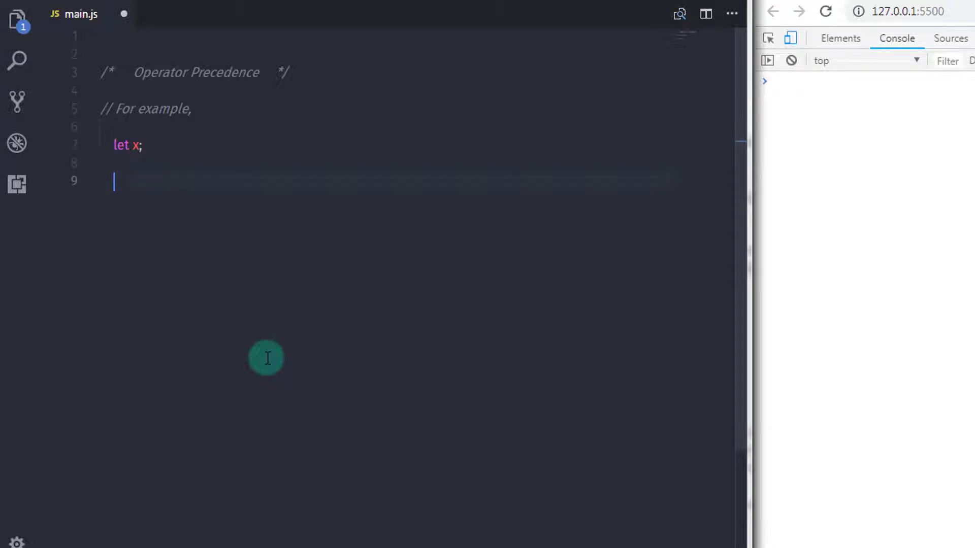
text(x =)
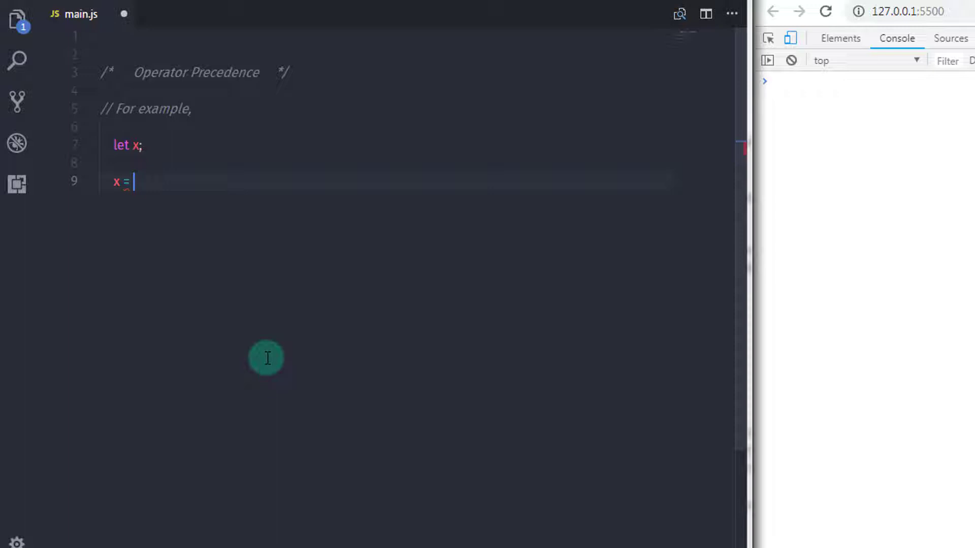
text(5)
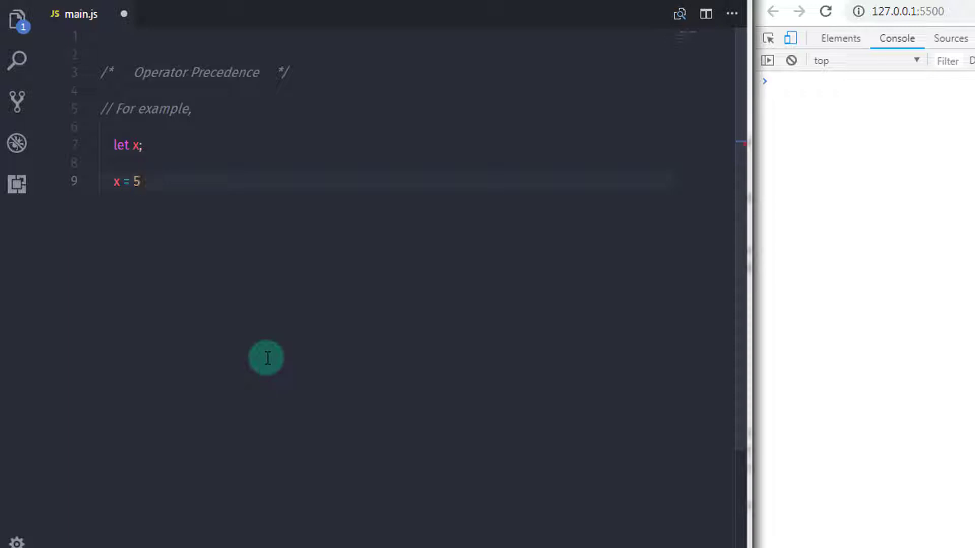
text(+)
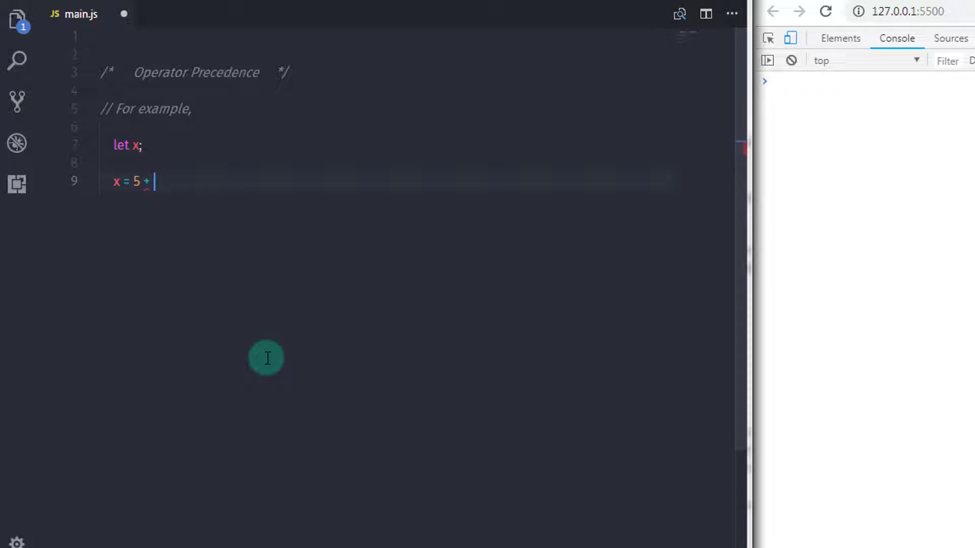
text(3)
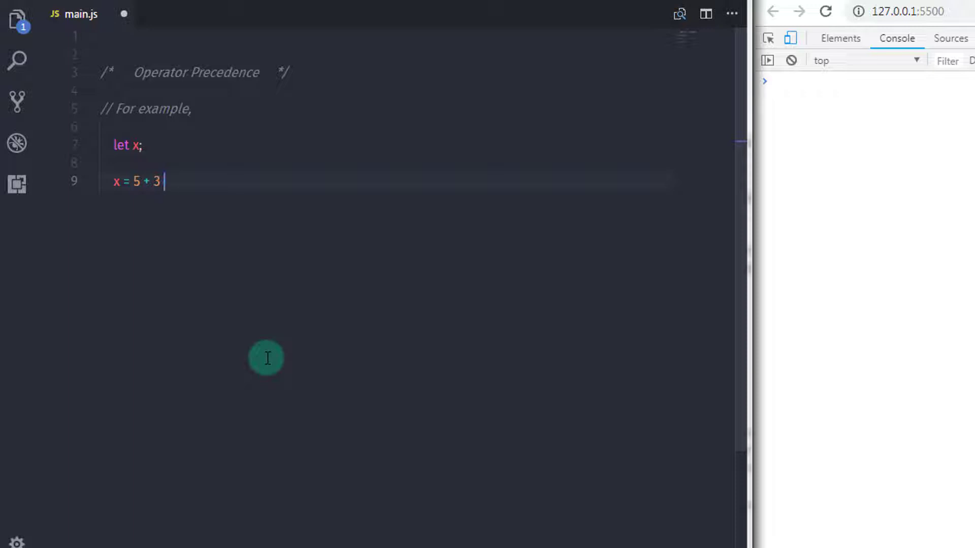
text(*)
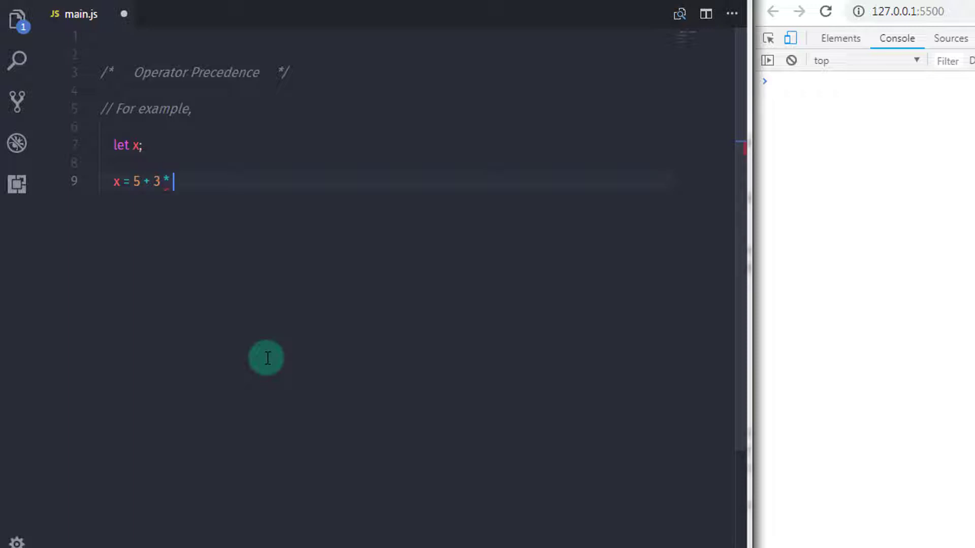
text(2;)
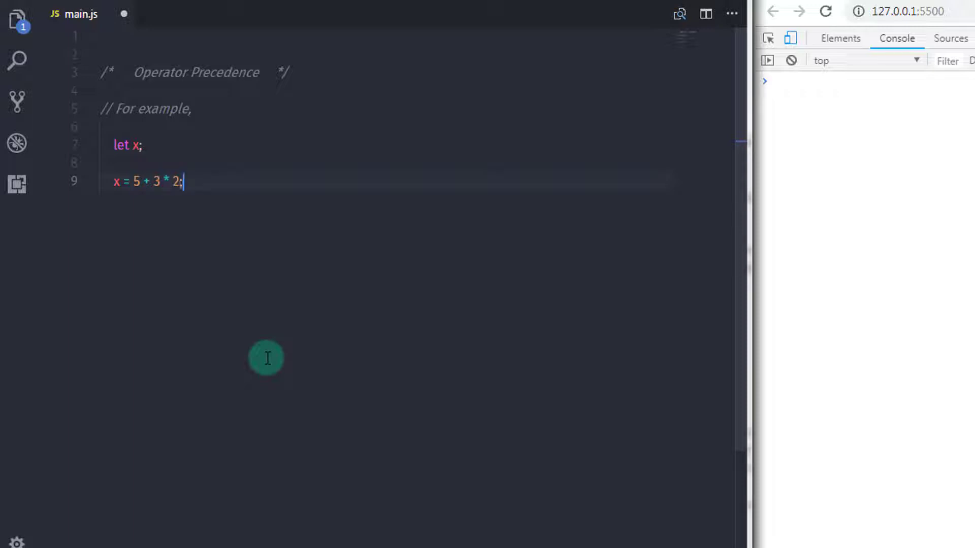
Step: Log x with console.log(x); and add a spacing line
text(console)
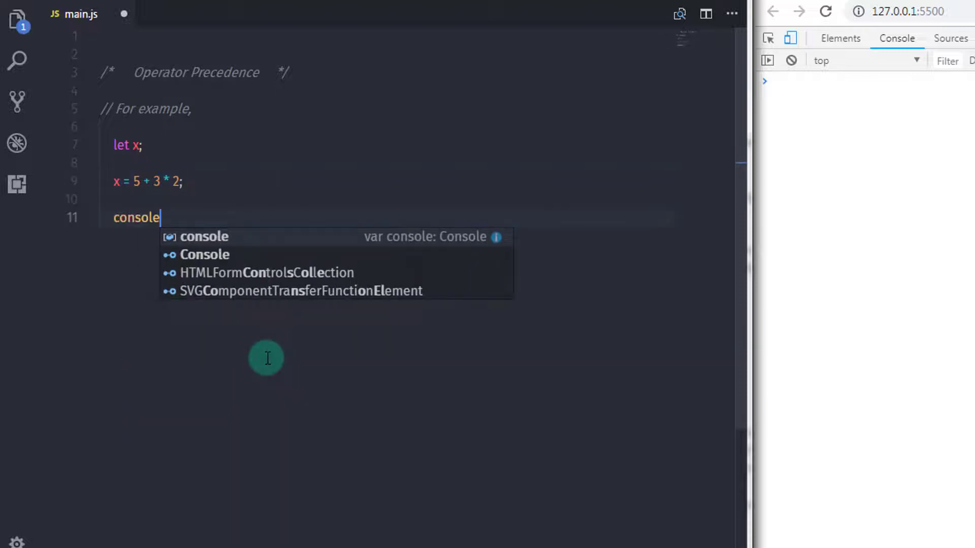
text(.log(x);)
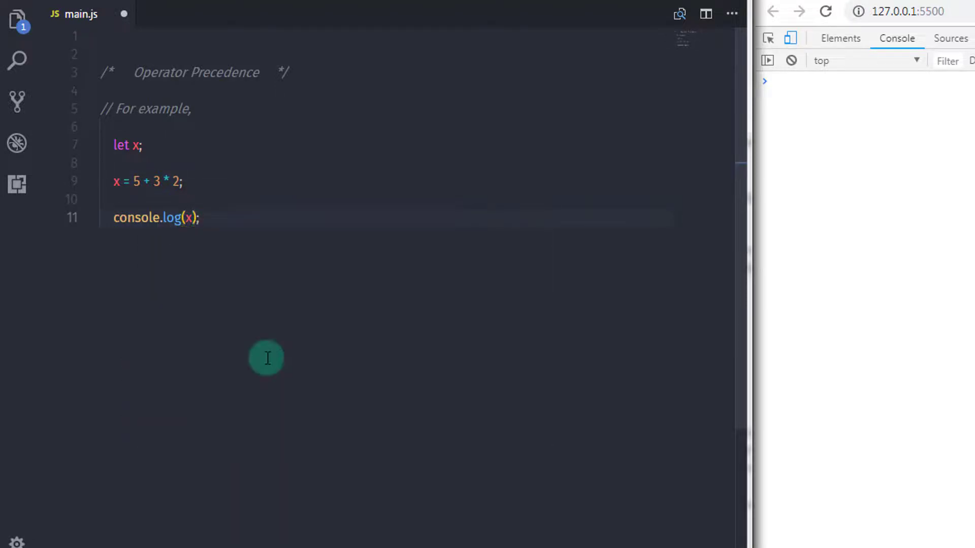
key(Enter)
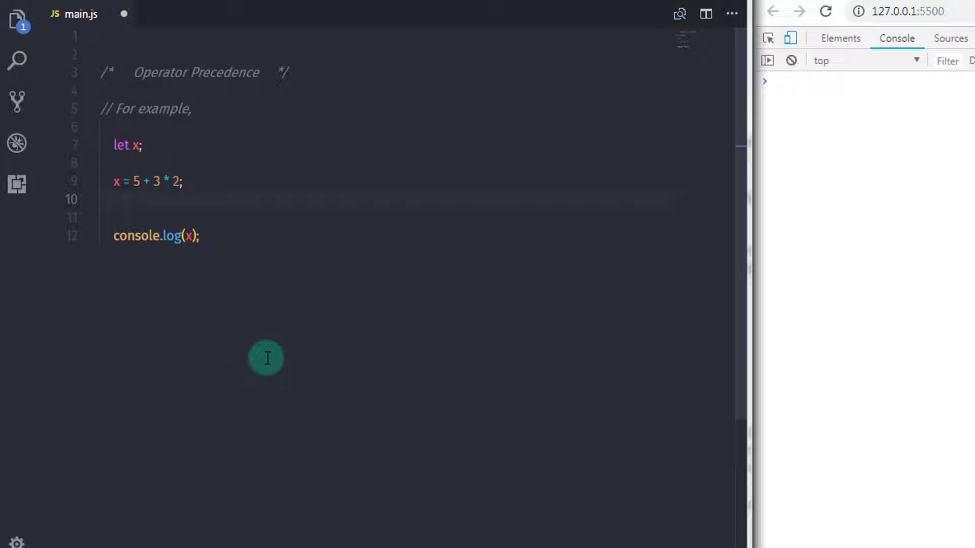
Step: Add comments tracing multiplication (x = 5 + 6) and then addition under the assignment
click(161, 182)
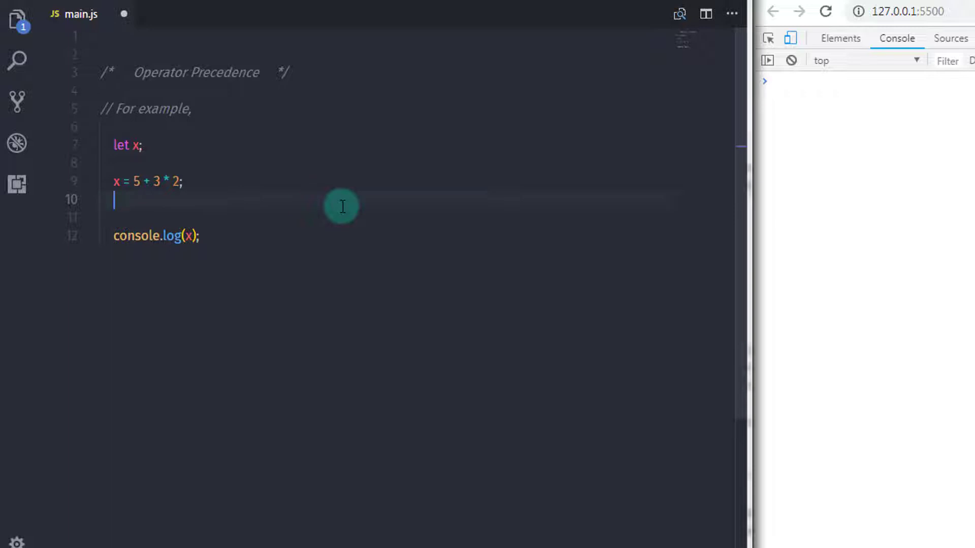
text(// x =)
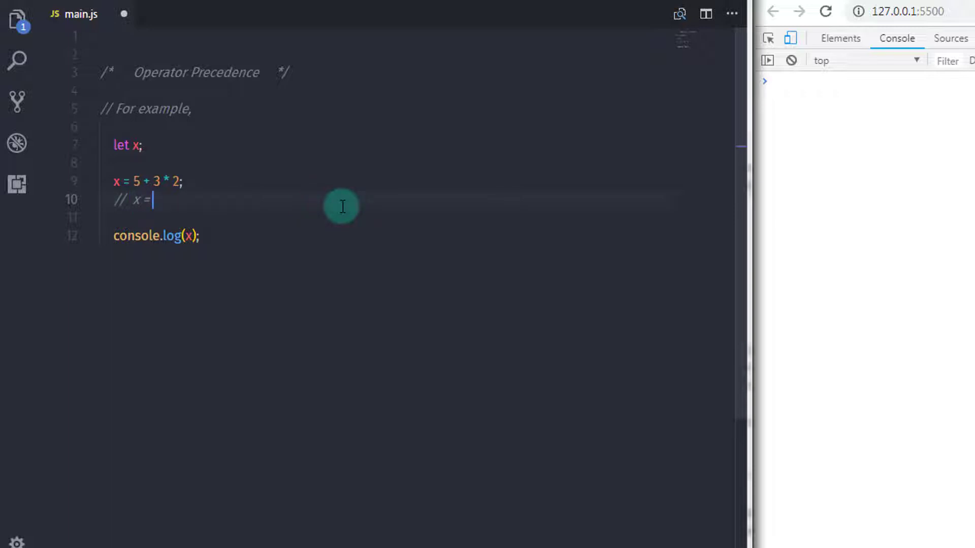
text(5 +)
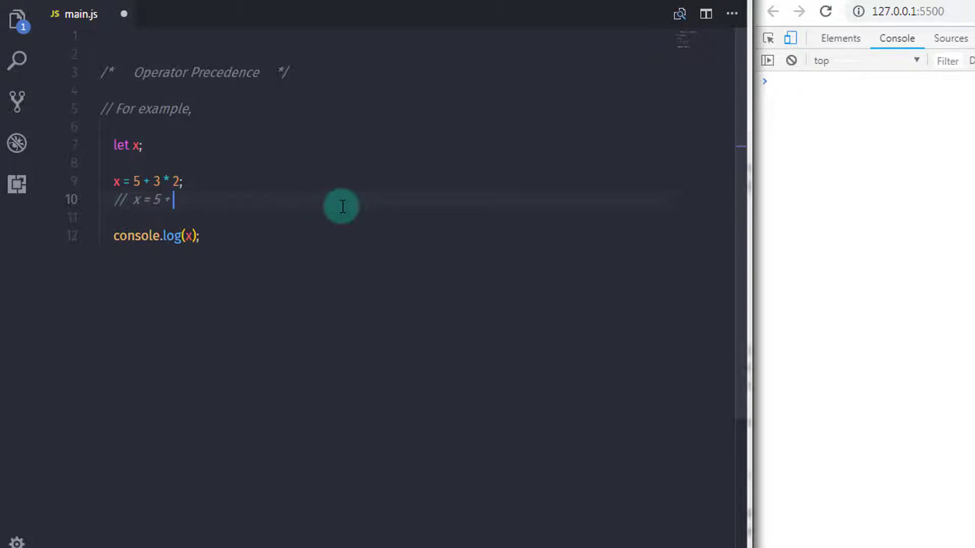
text(6; // perform mu)
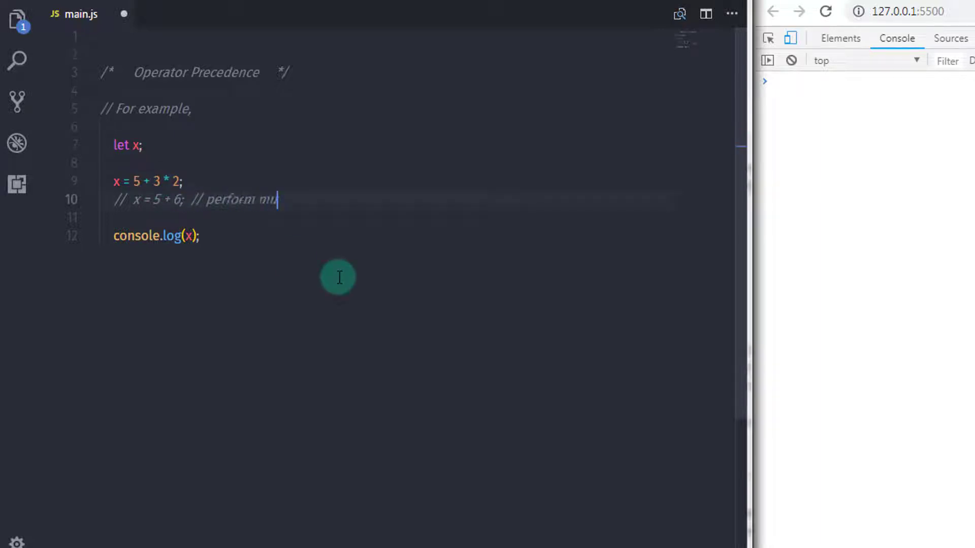
text(ltiplication)
click(385, 217)
text(//  x = 11;    // p)
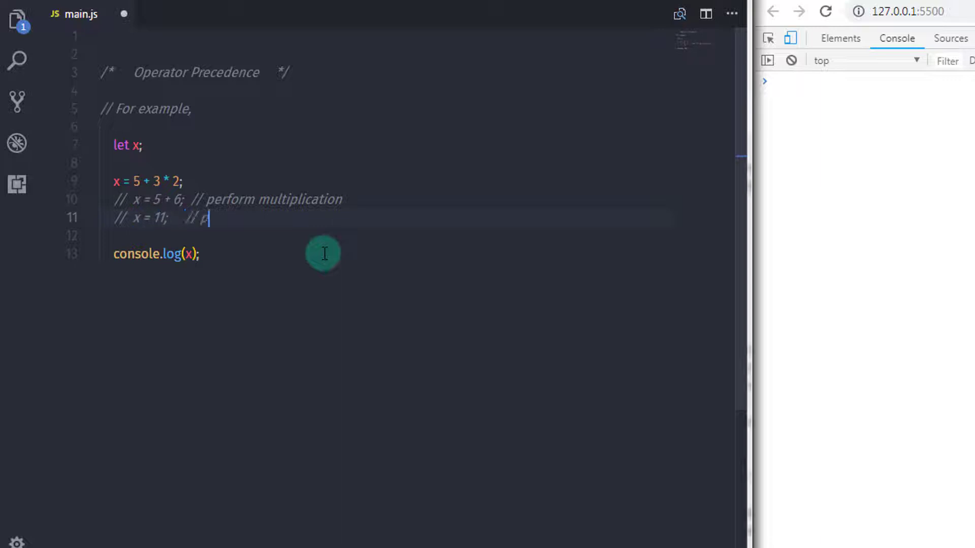
text(erform Addition)
click(387, 236)
text(//  11;)
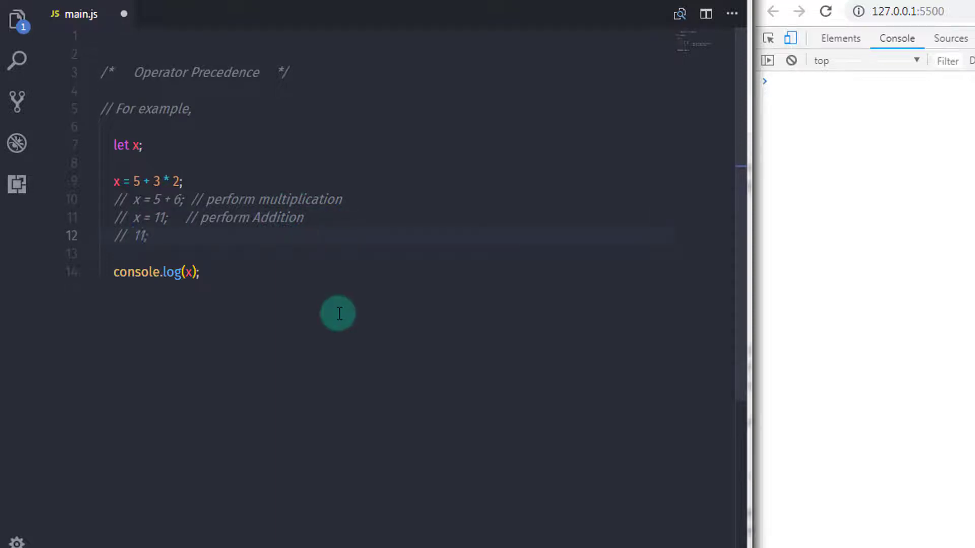
Step: Add the final comment 'assign value 11 to the x variable' and save
text(// assign val)
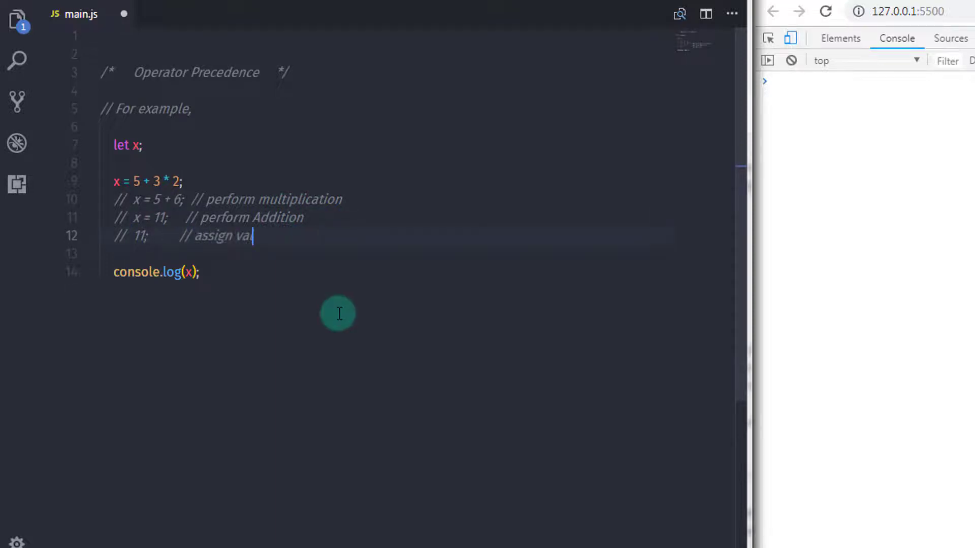
text(lue 11 to the x variable)
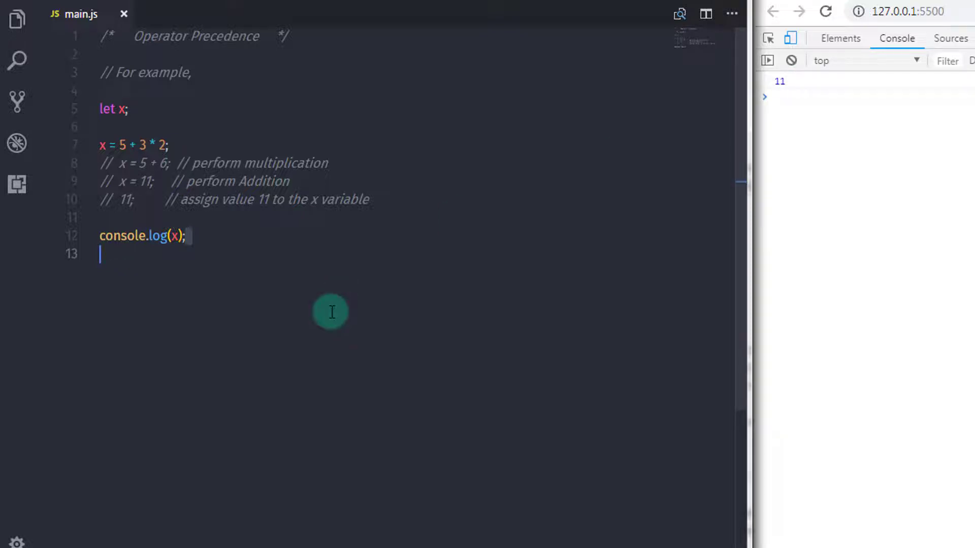
Step: Wrap 5 + 3 in parentheses so line 7 reads x = (5 + 3) * 2; and save to log 16
click(147, 146)
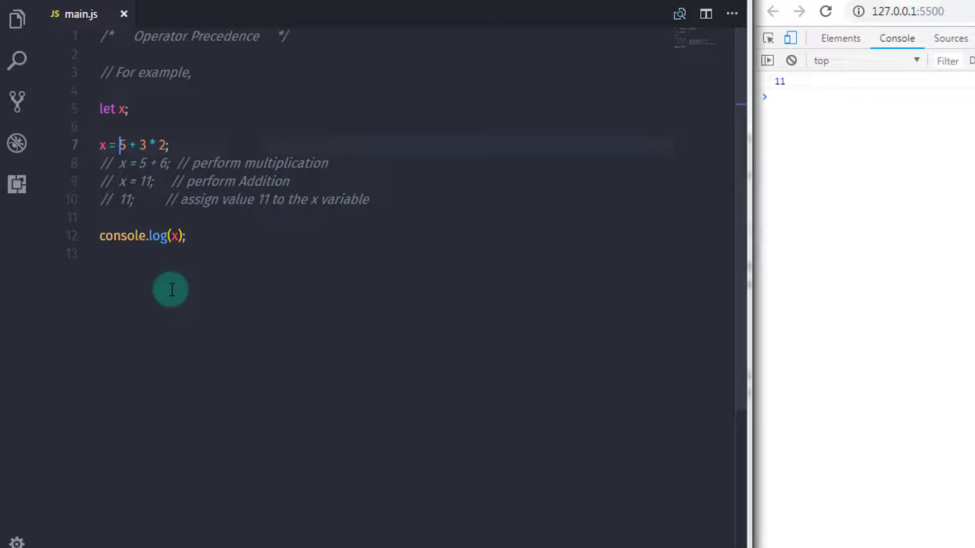
text(()
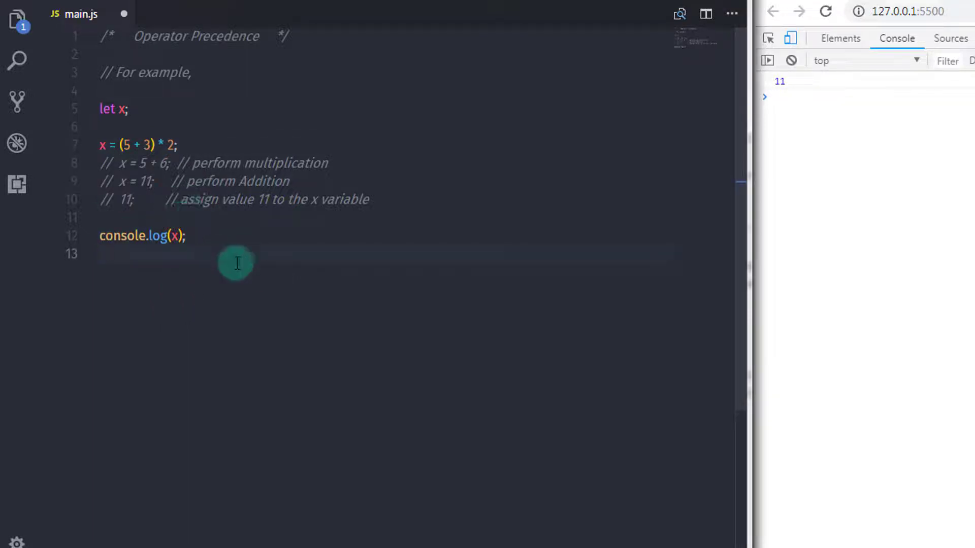
mouse_move(156, 187)
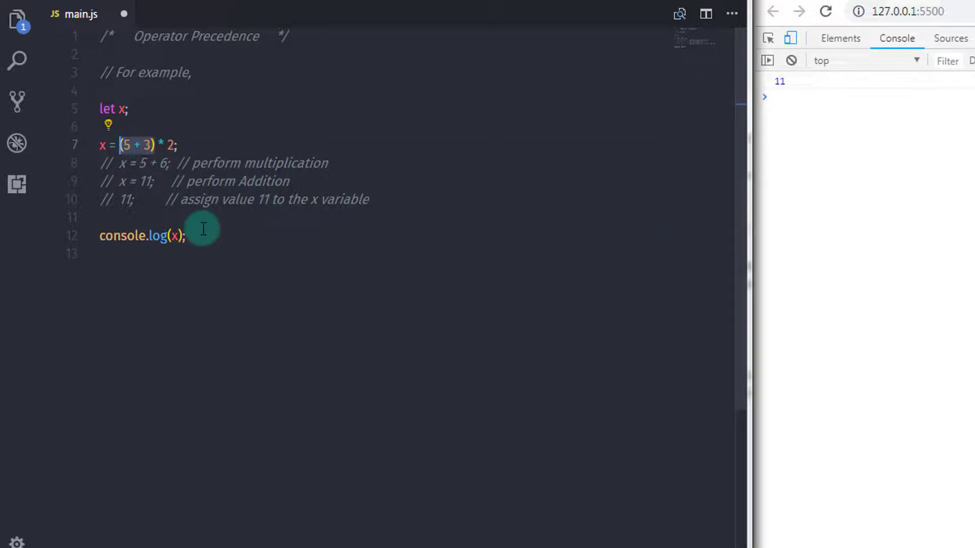
mouse_move(142, 152)
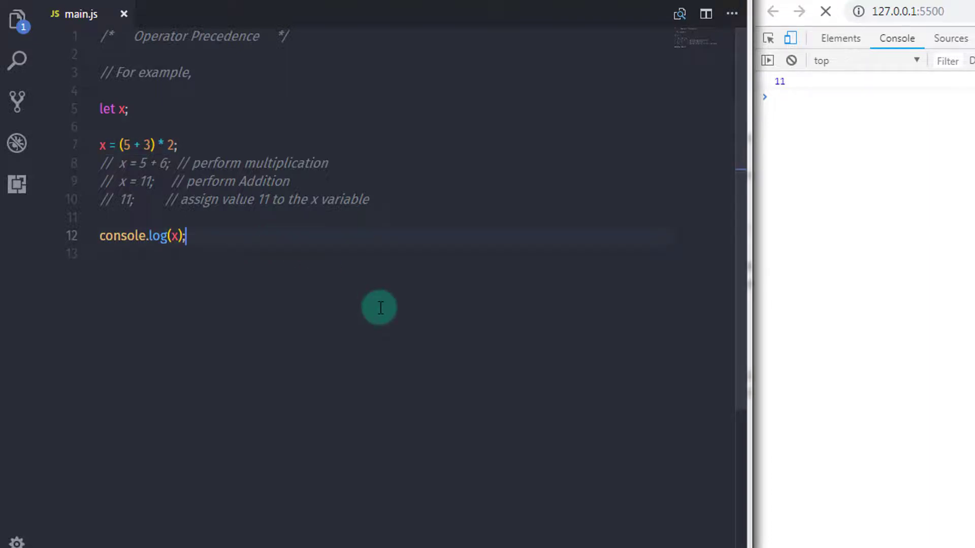
click(827, 12)
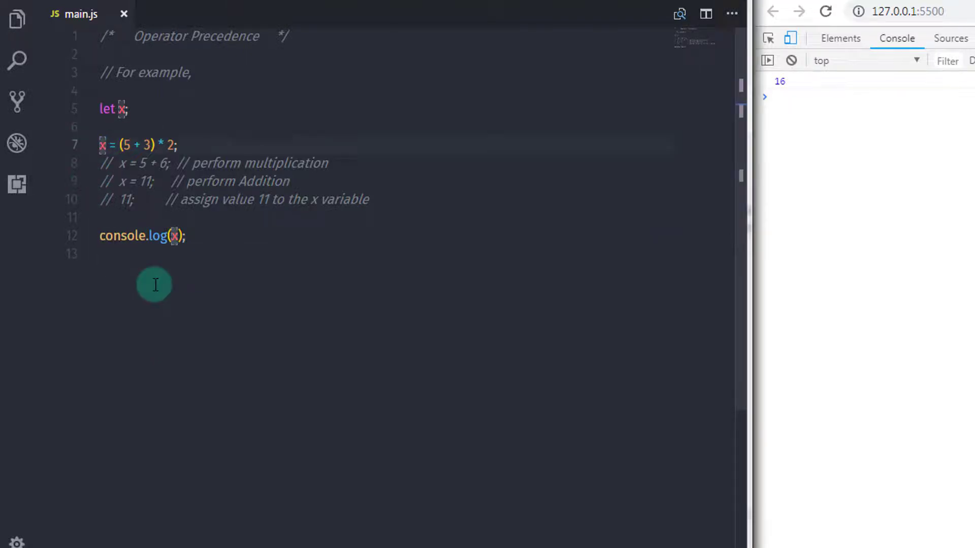
Step: Comment out the first example and add an '// another example,' line
text(//)
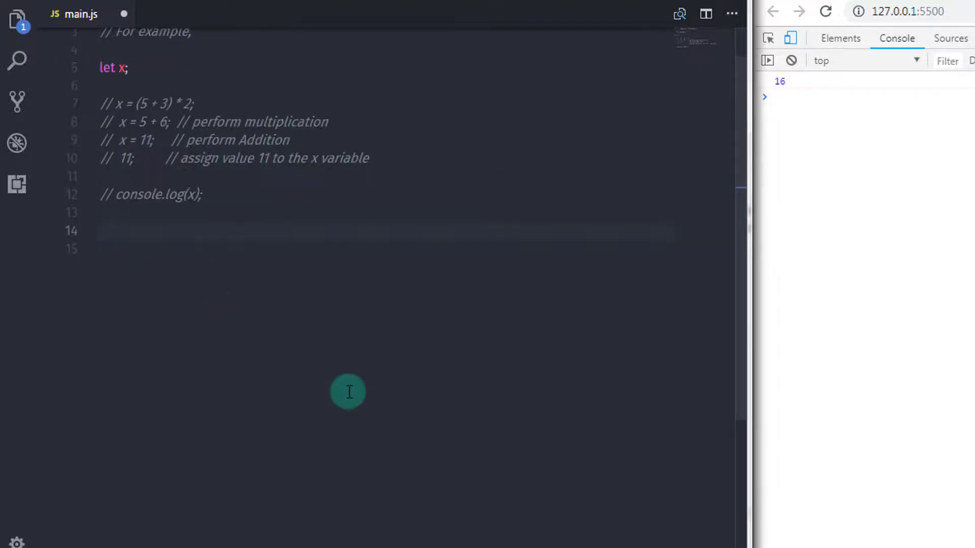
text(//)
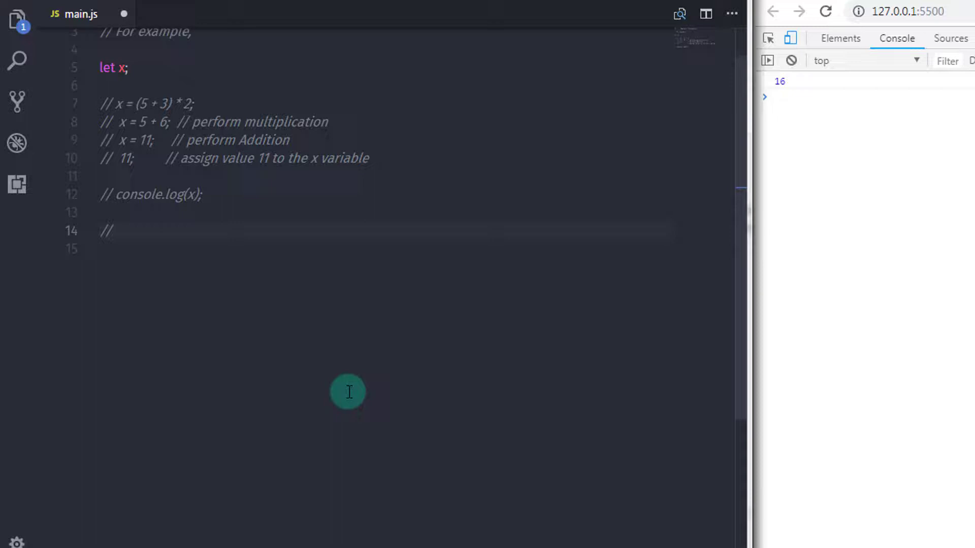
text(another example,)
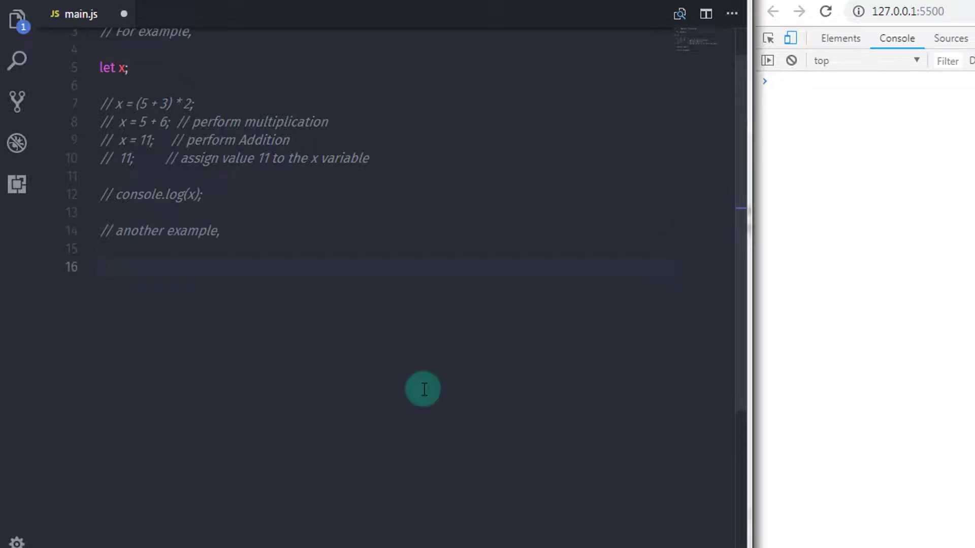
Step: Write x = 20 / 4 + 2 * (7 + 4 - 2); and console.log(x);, then save
text(x =)
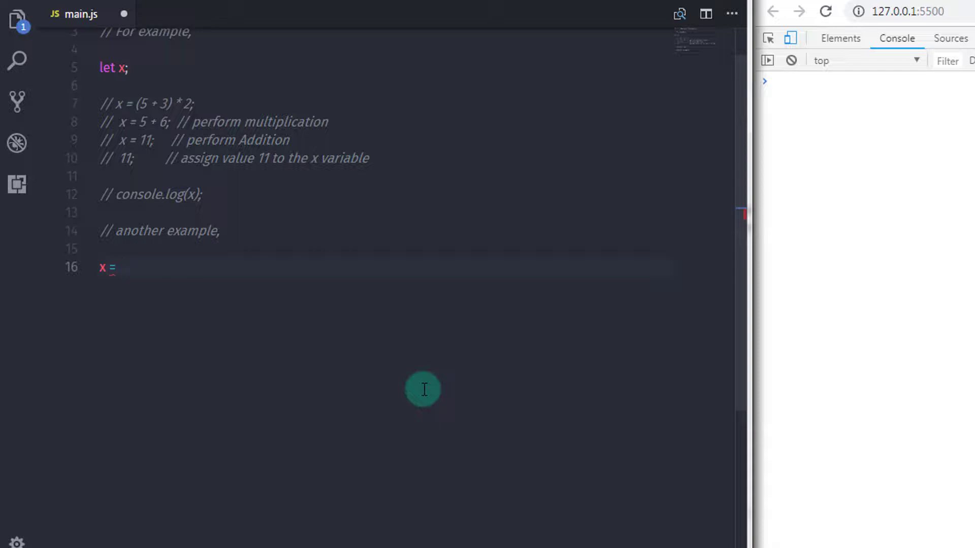
text(20)
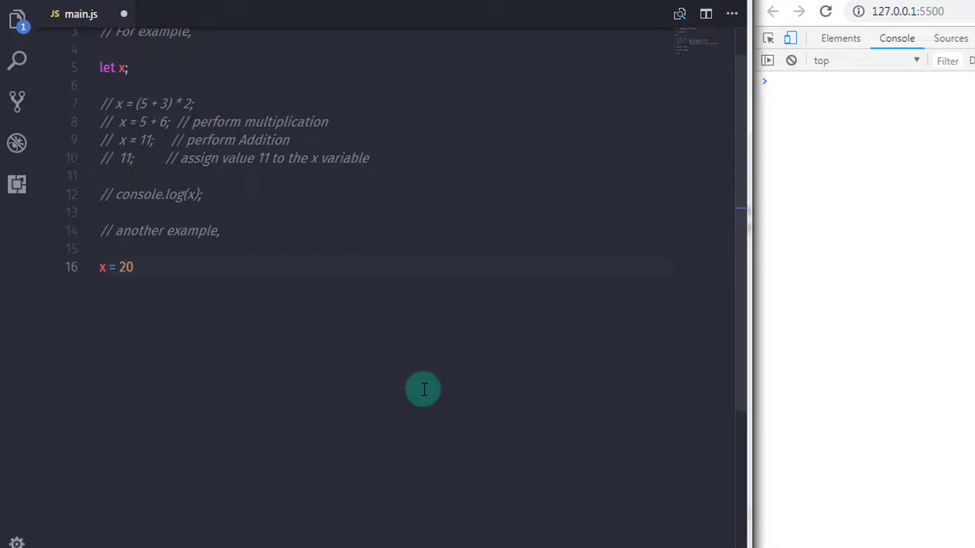
text(/)
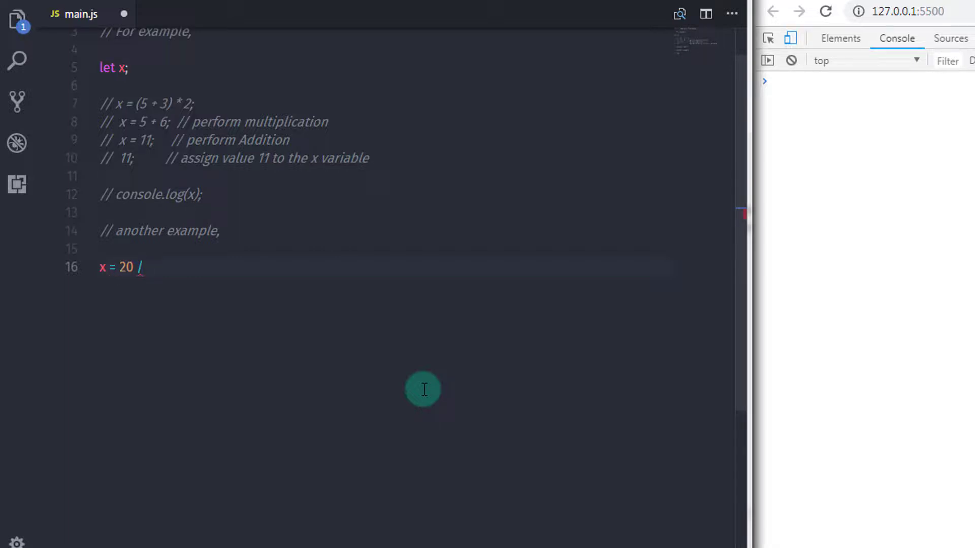
text(4)
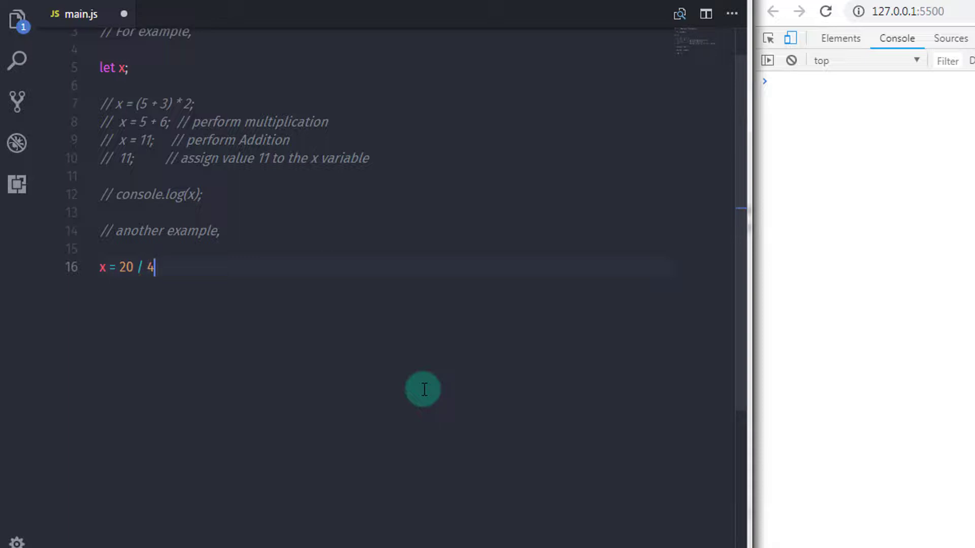
text(+)
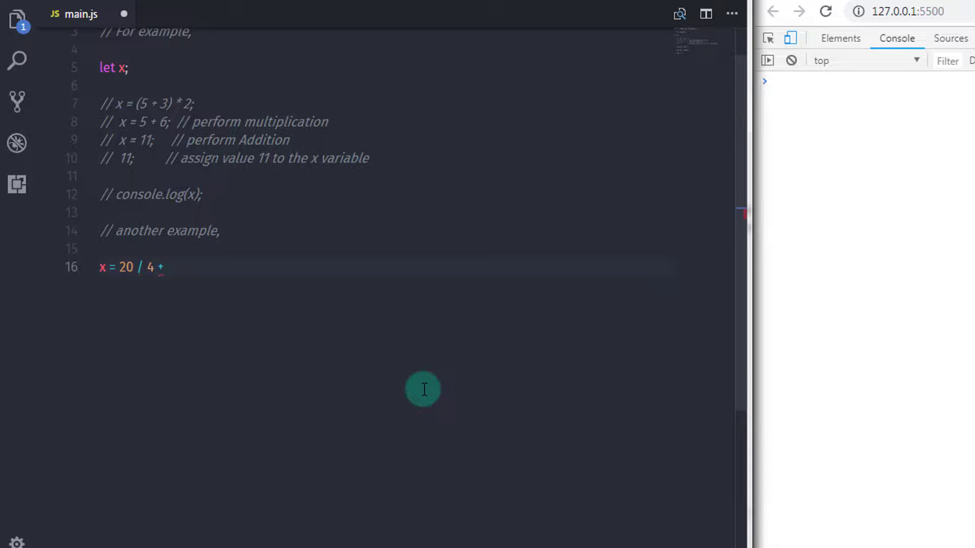
text(2 *)
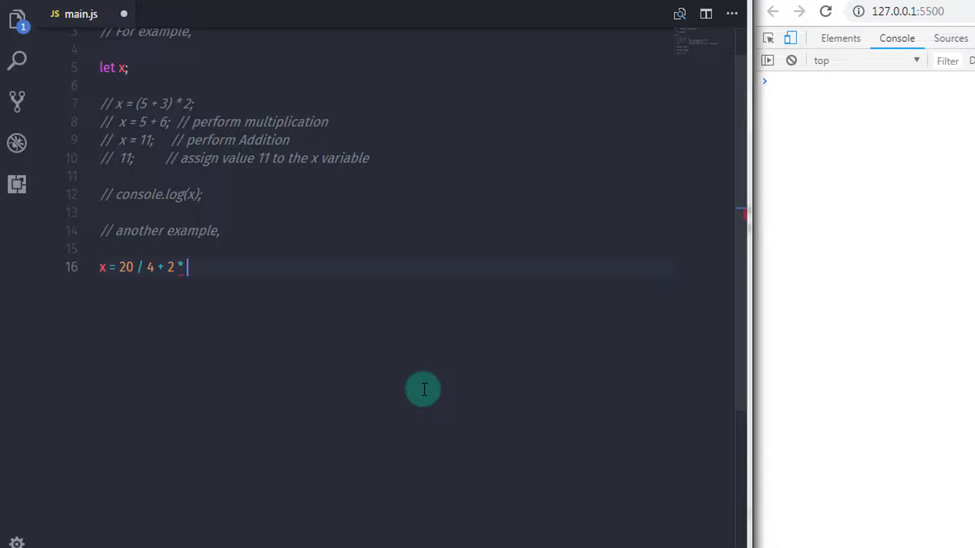
text(())
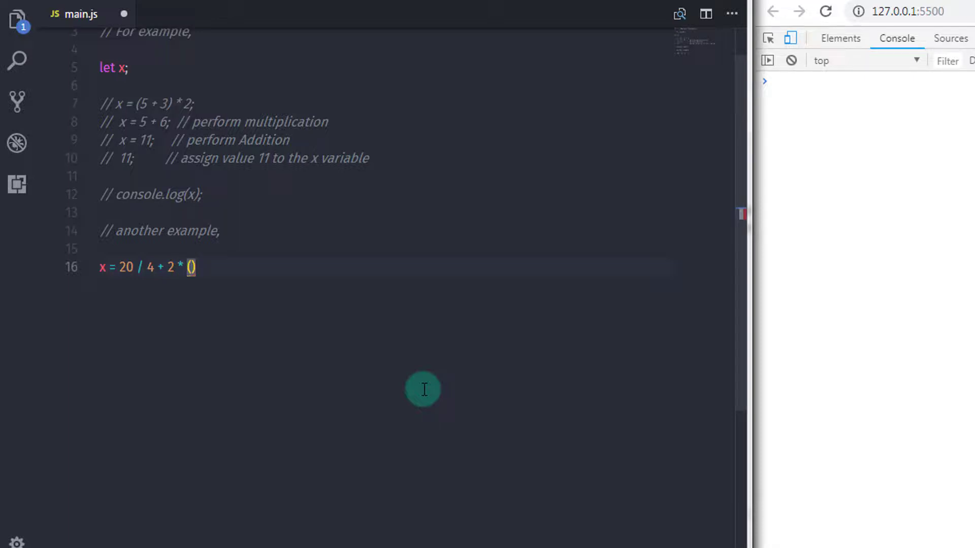
text(7 +)
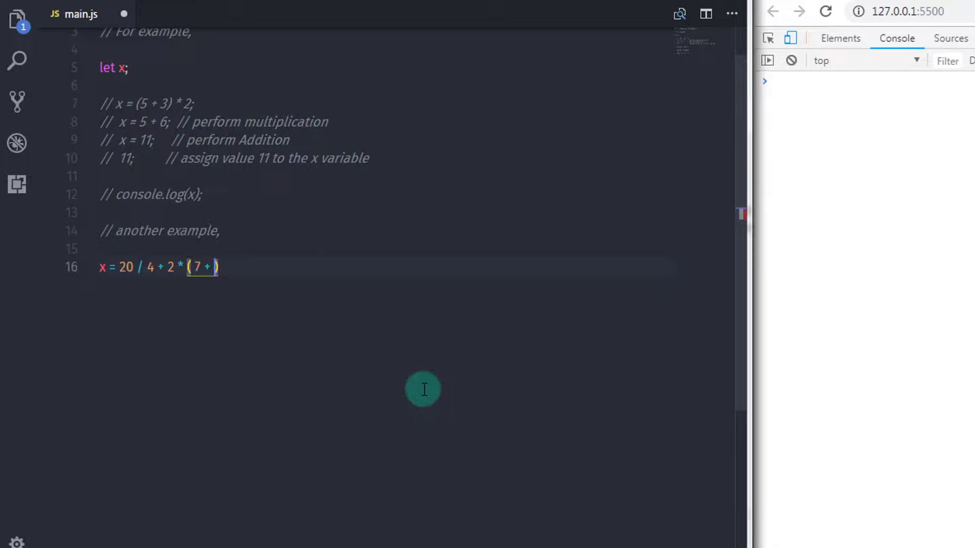
text(4)
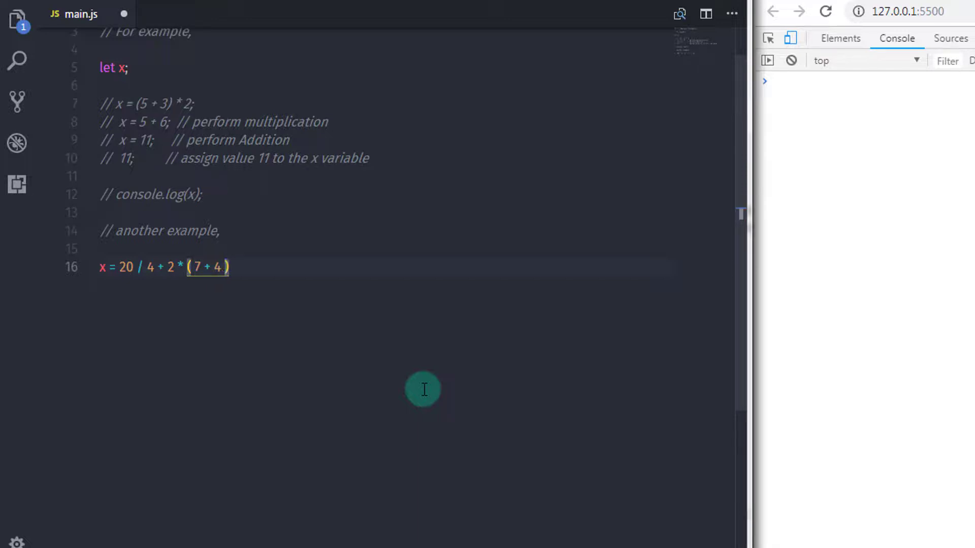
text(- 2)
text(console)
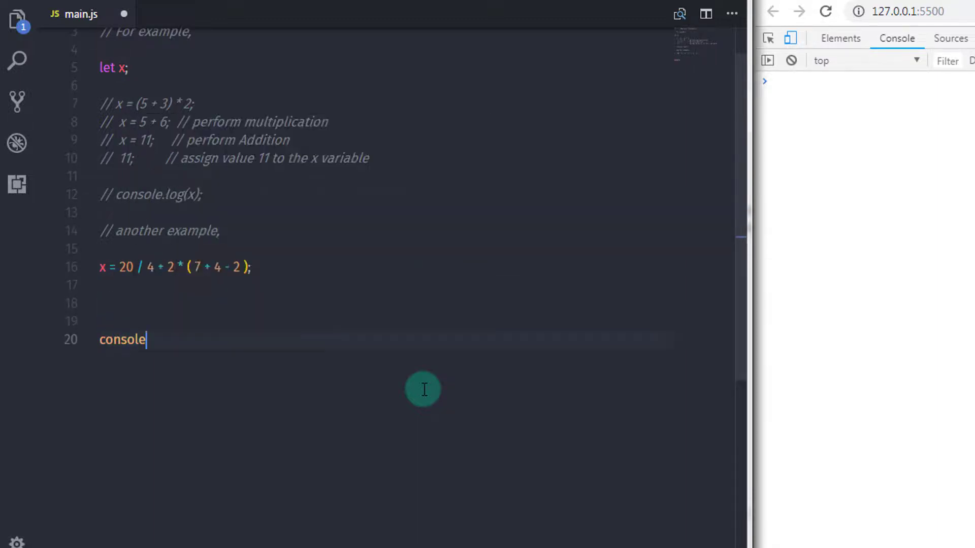
text(.log(x);)
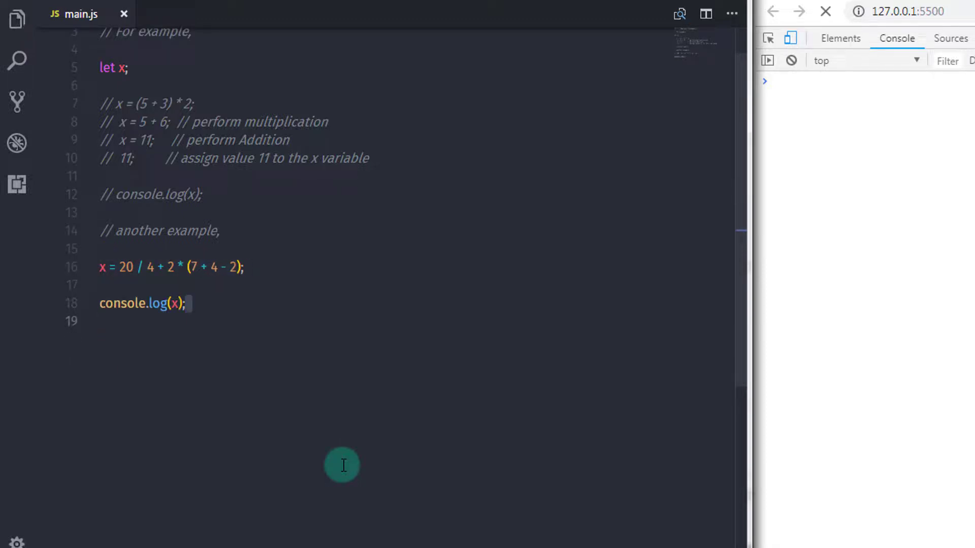
Step: View the console showing 23, then place the cursor at the end of the x = 20 line
click(825, 12)
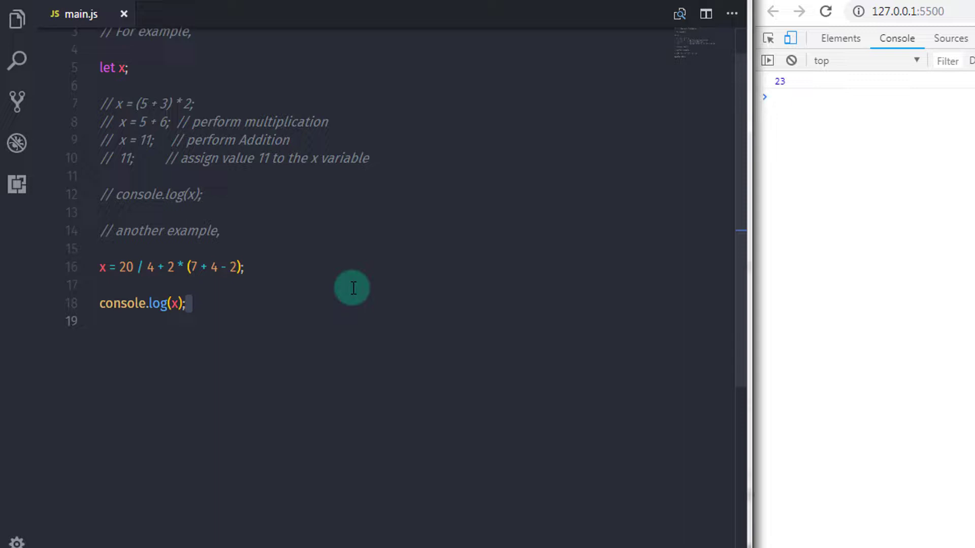
click(244, 268)
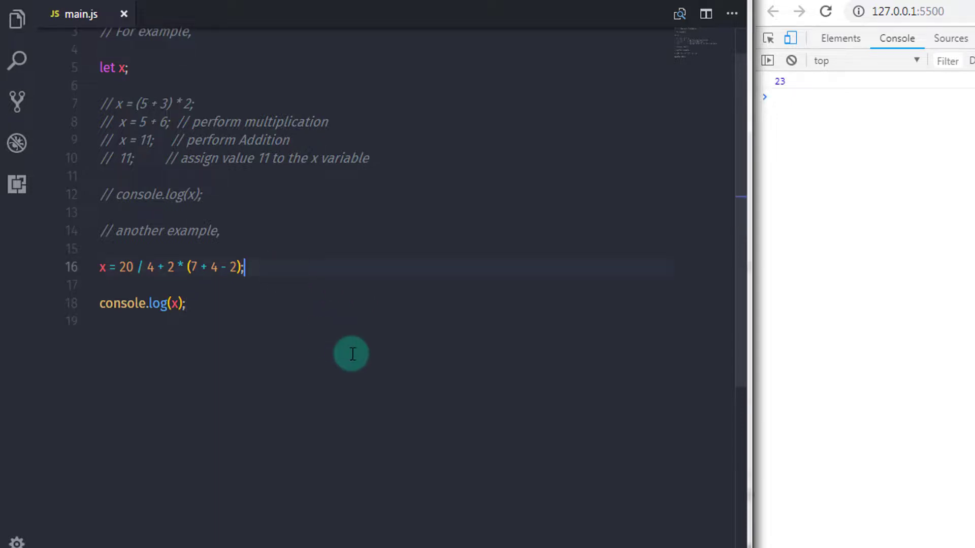
Step: Comment the parentheses step: x = 20 / 4 + 2 * (9), then x = 5 + 2 * (9)
text(// would be 24)
text(// x =)
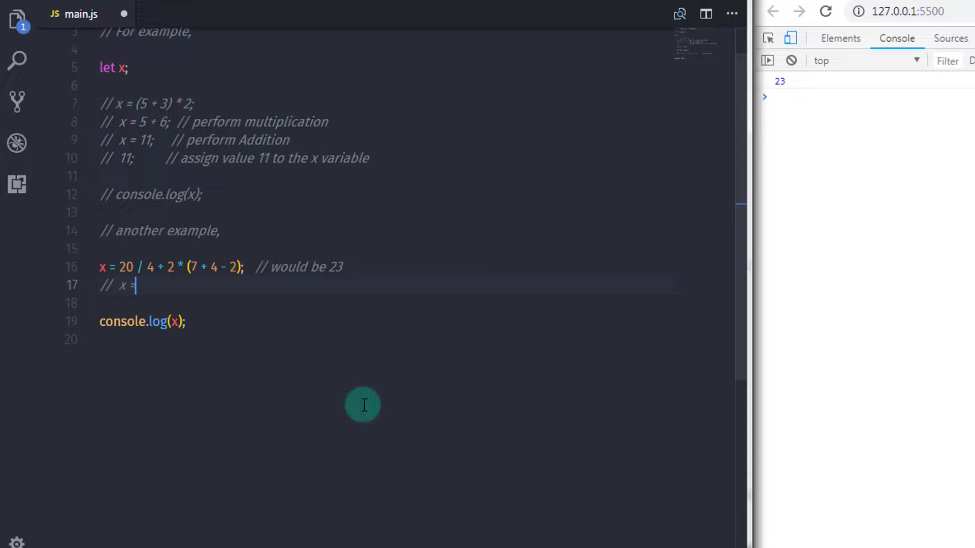
text(20 / 4 + 2)
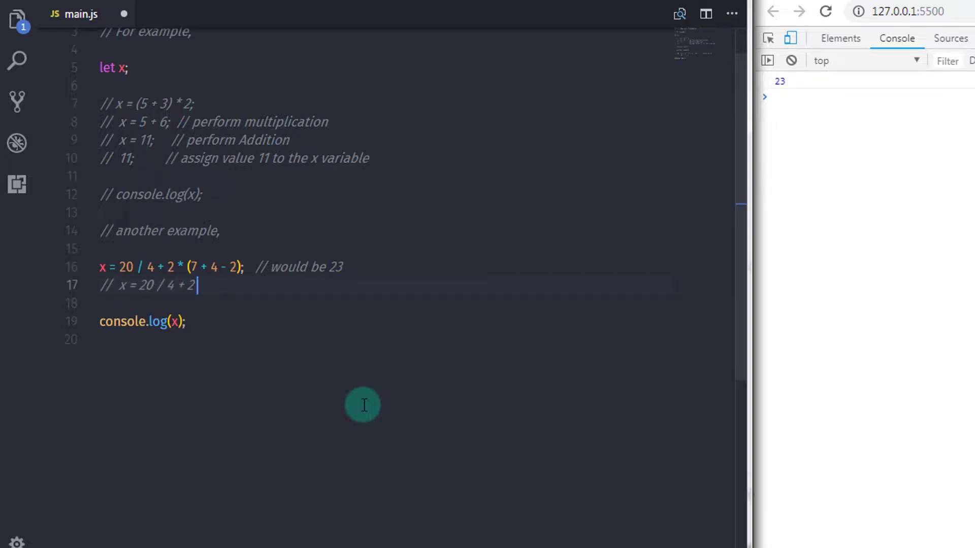
text(* ())
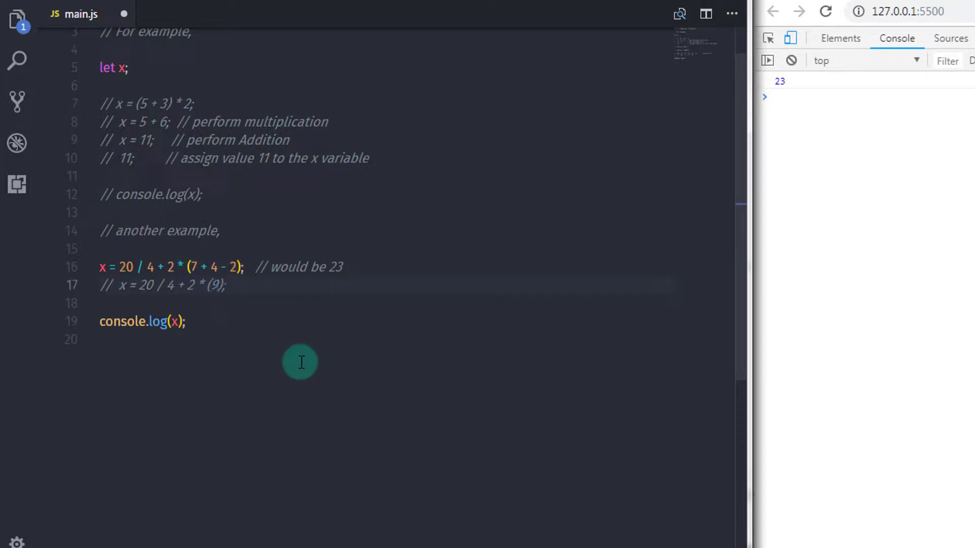
text(// perform)
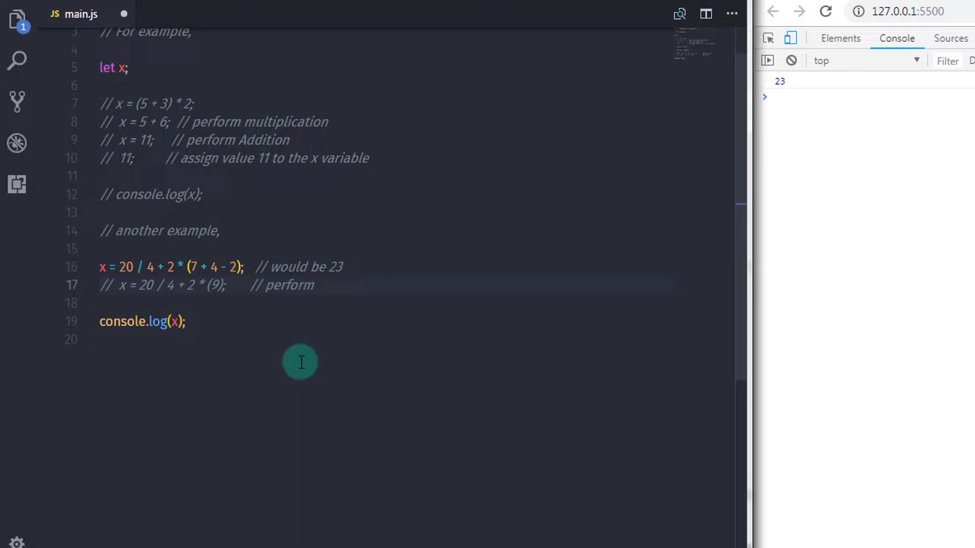
text(expression in the parentheses.)
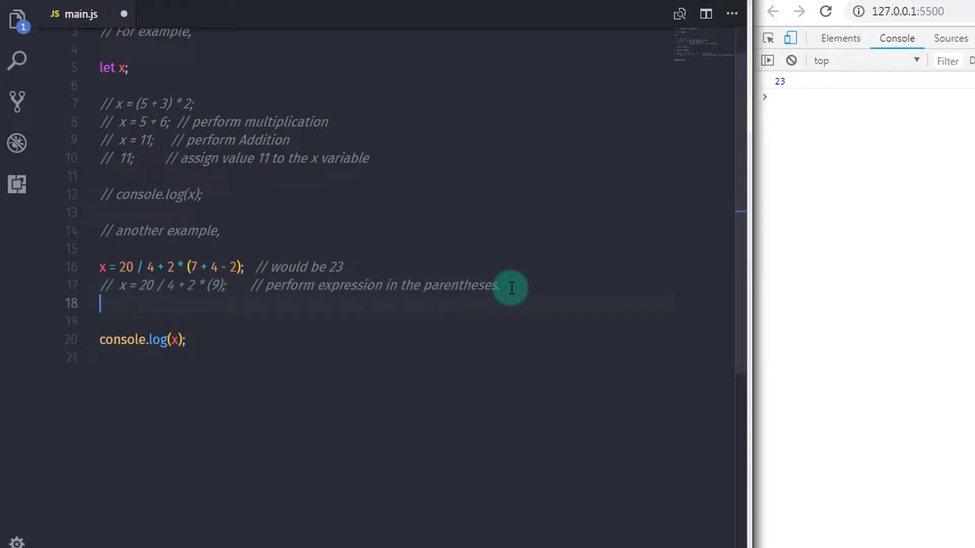
text(// x =)
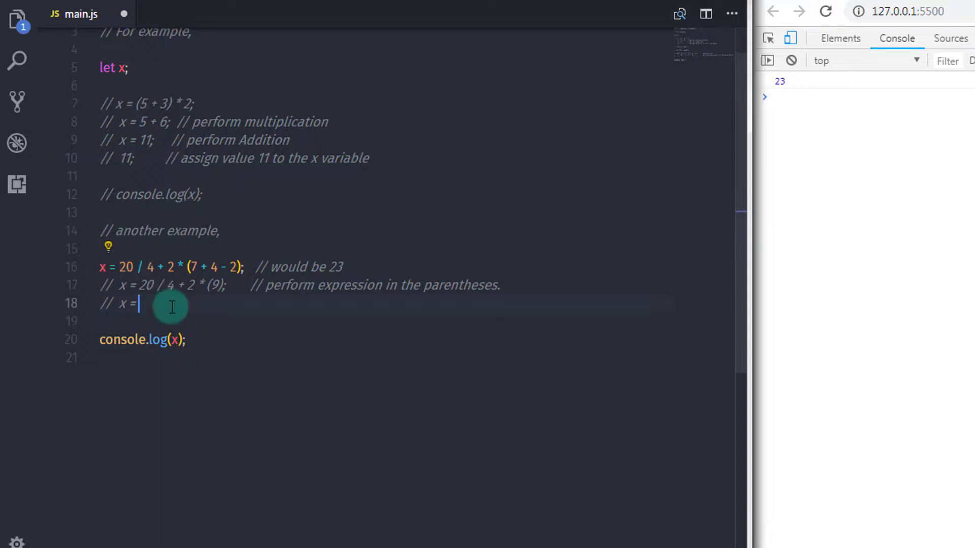
text(5 + 2 * ()
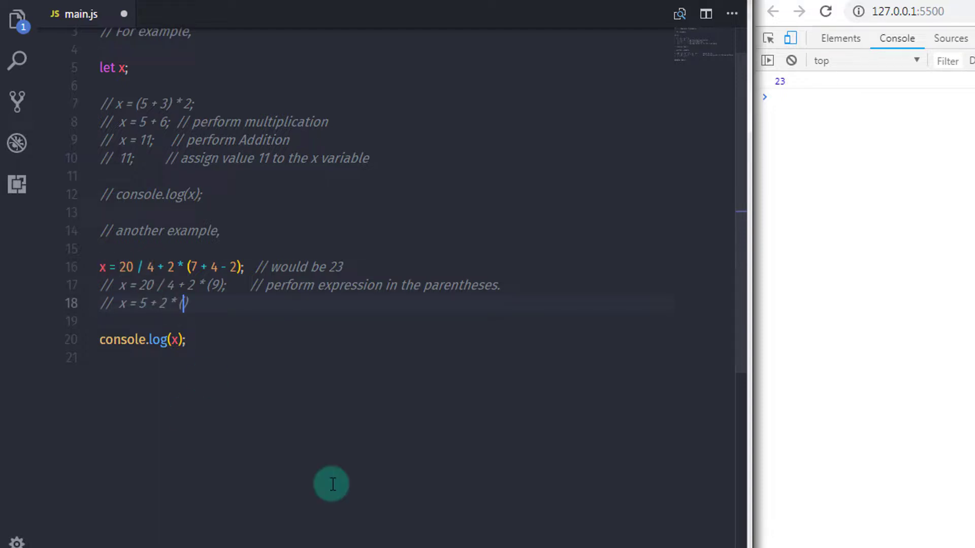
text(9))
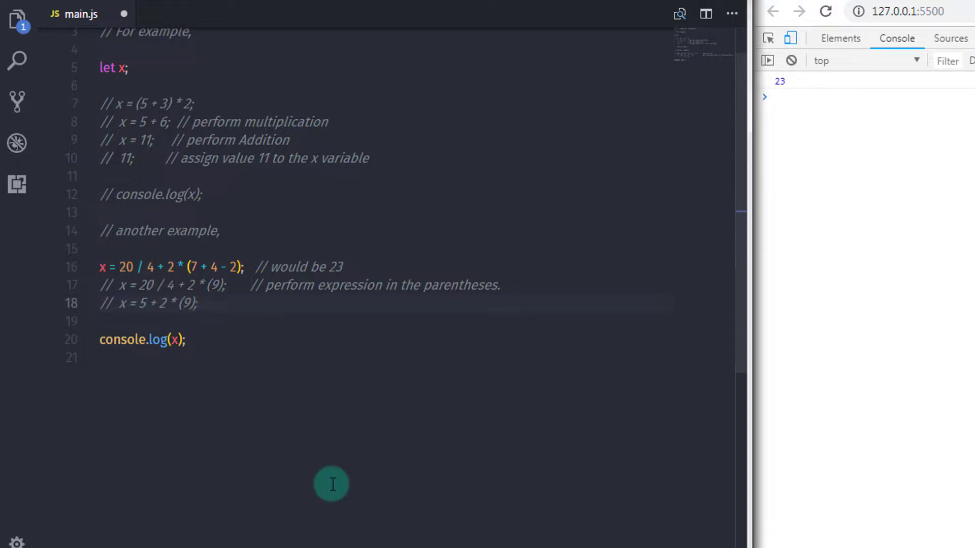
Step: Comment the division, multiplication and addition steps down to x = 5 + 18
text(// perform division)
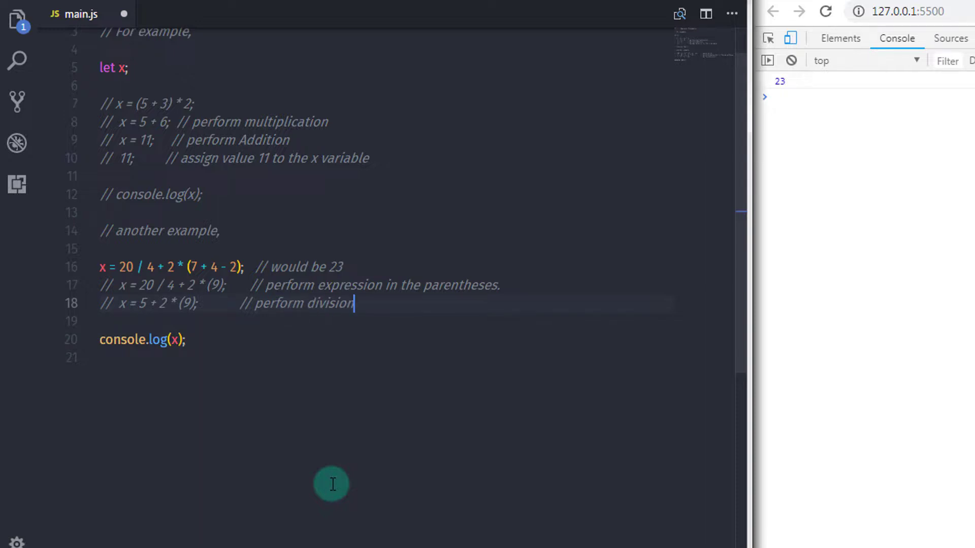
text(20 / 4)
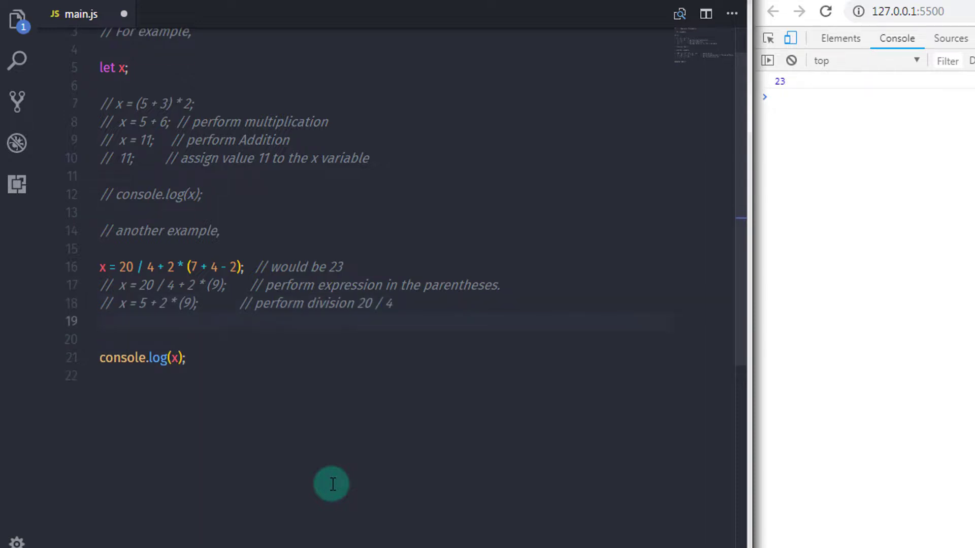
text(// x = 5 + 18;)
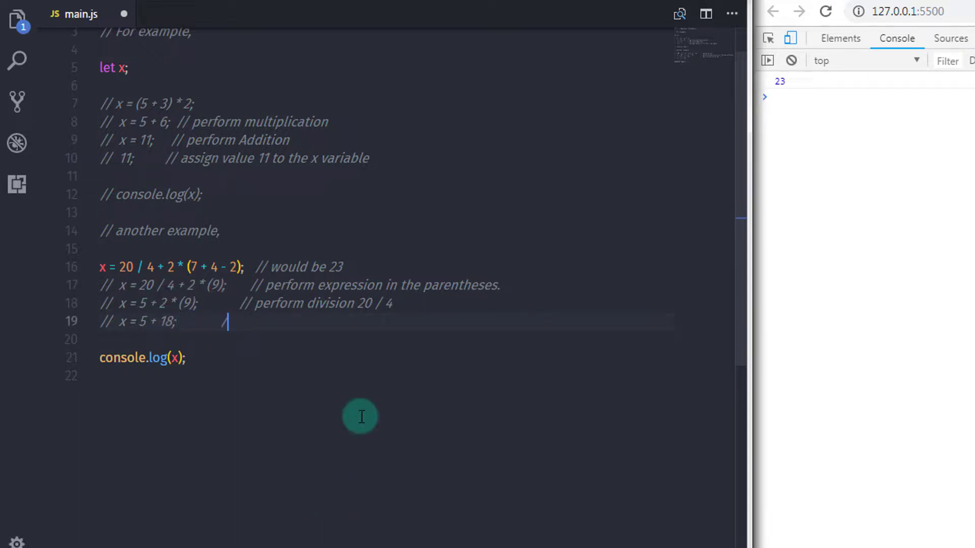
text(// perform multiplication 2 * (9)
text(// x = 23;            // perfo)
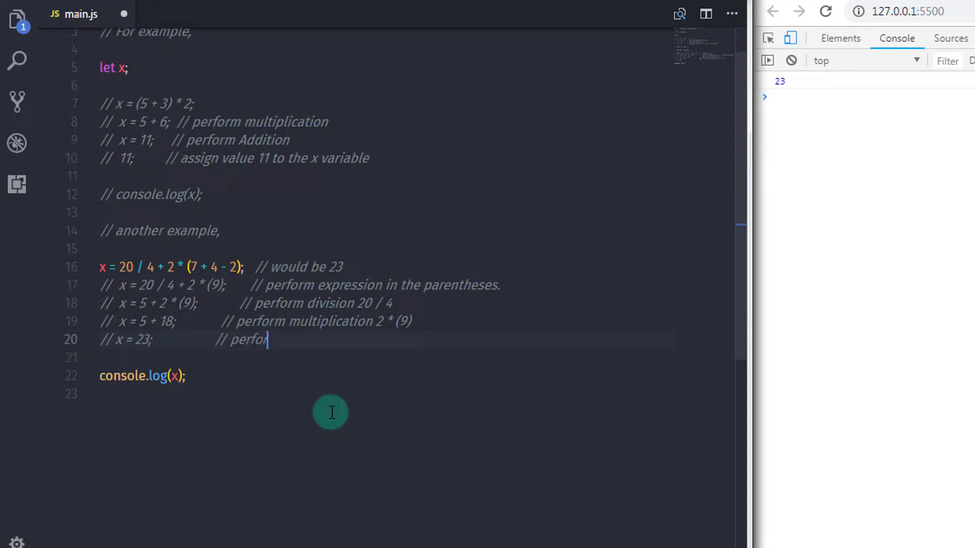
text(rm Addition 5 + 19)
text(//  23;)
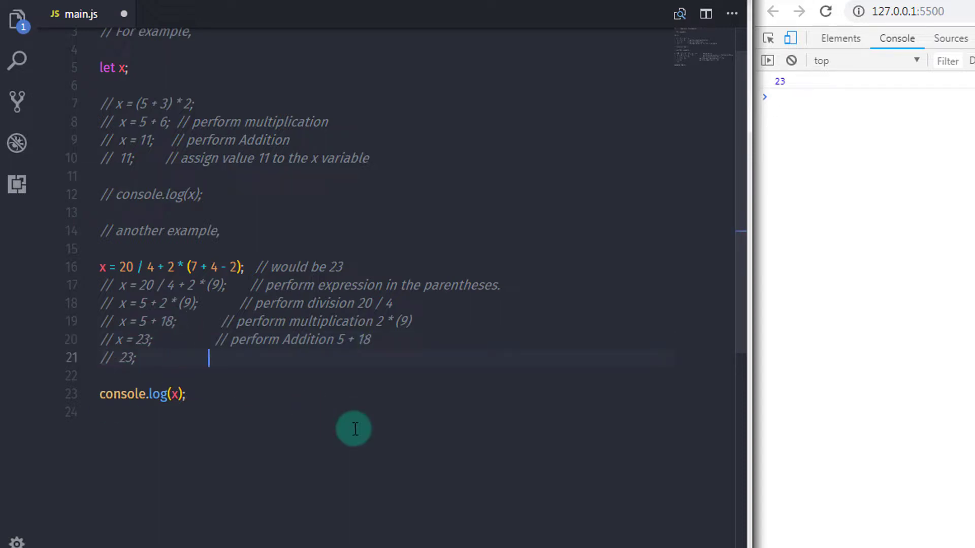
Step: Add the closing comment assigning 23 to the x variable
text(// assign)
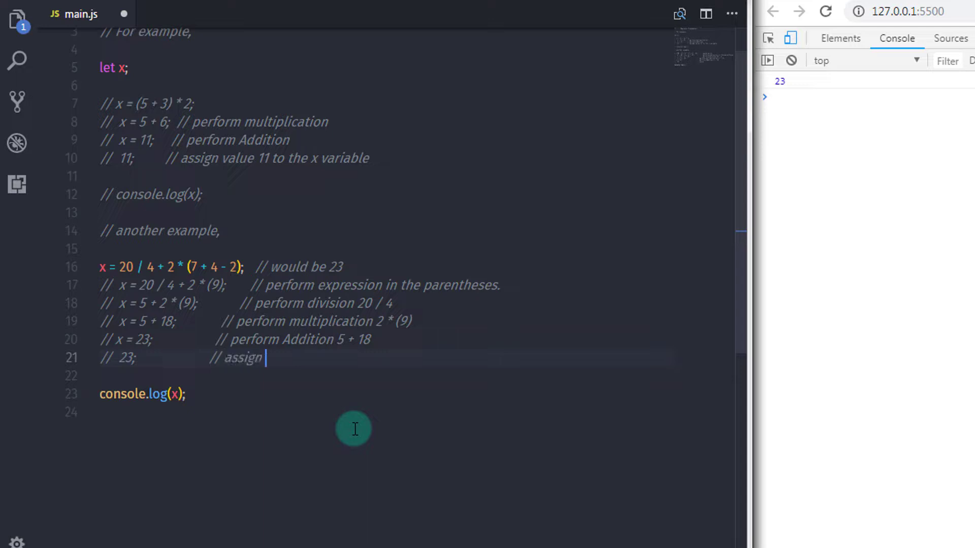
text(23 to the x variabl)
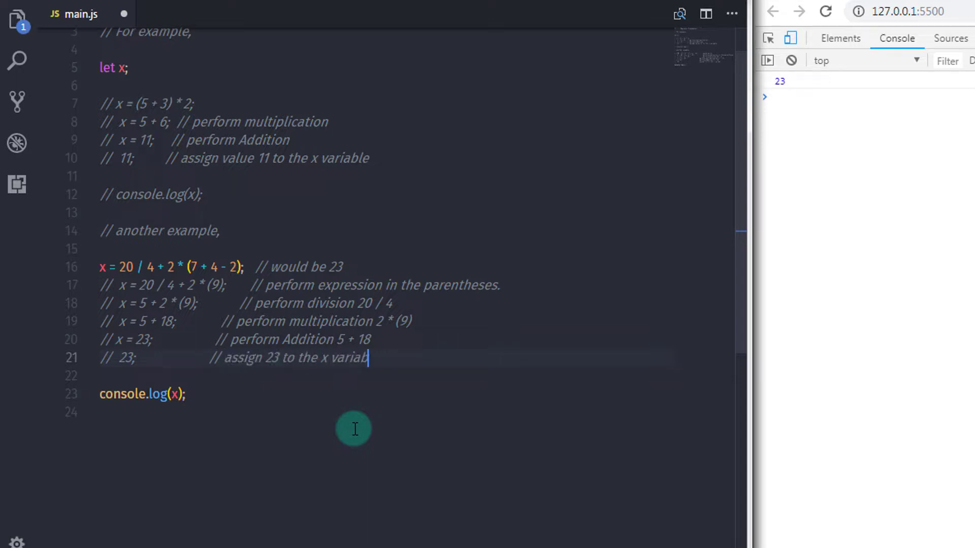
text(le)
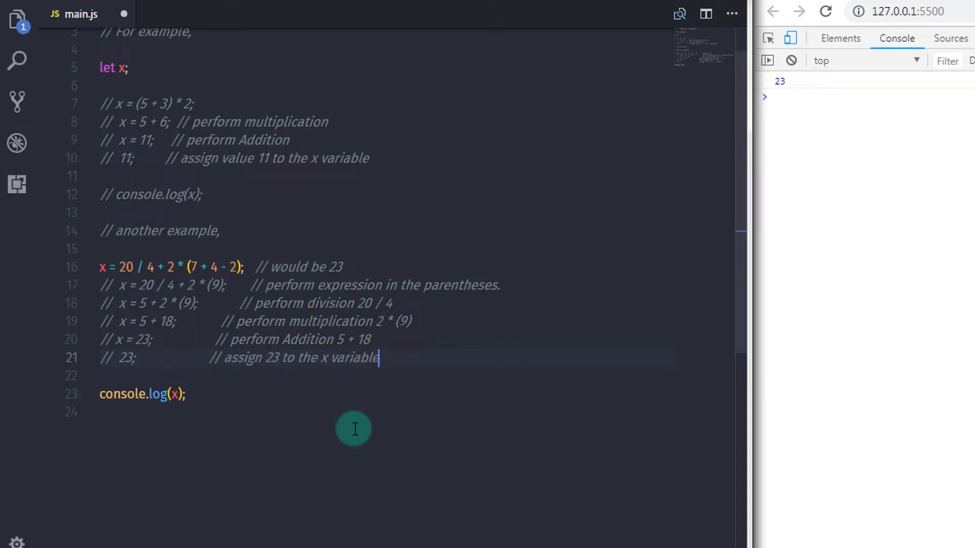
mouse_move(358, 425)
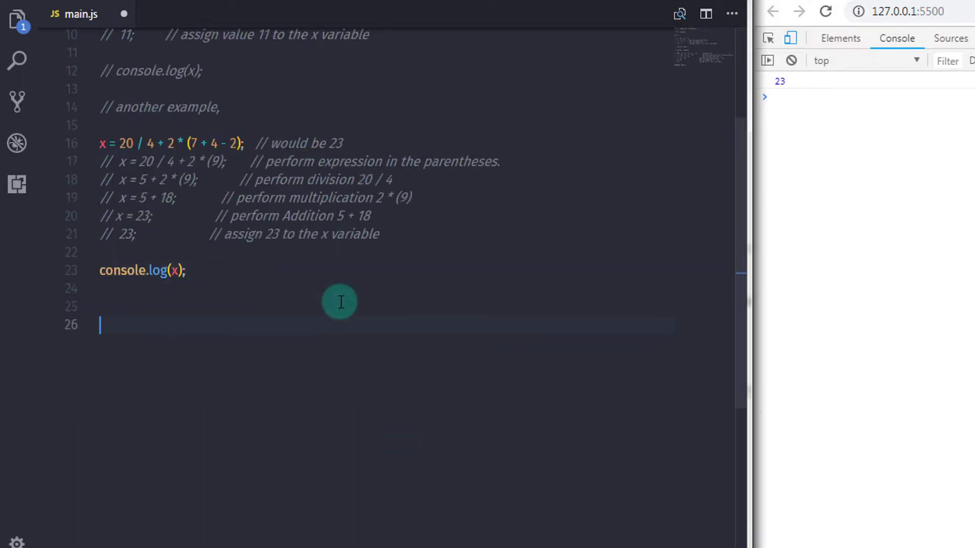
Step: Add a block comment: 'Downlaod Precedence Level Chart From the Descripton'
text(/)
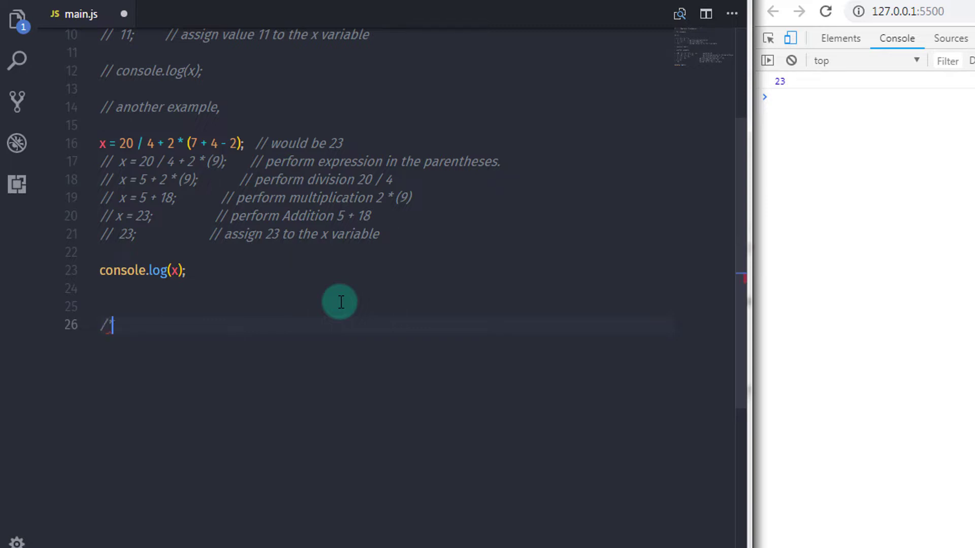
text(*)
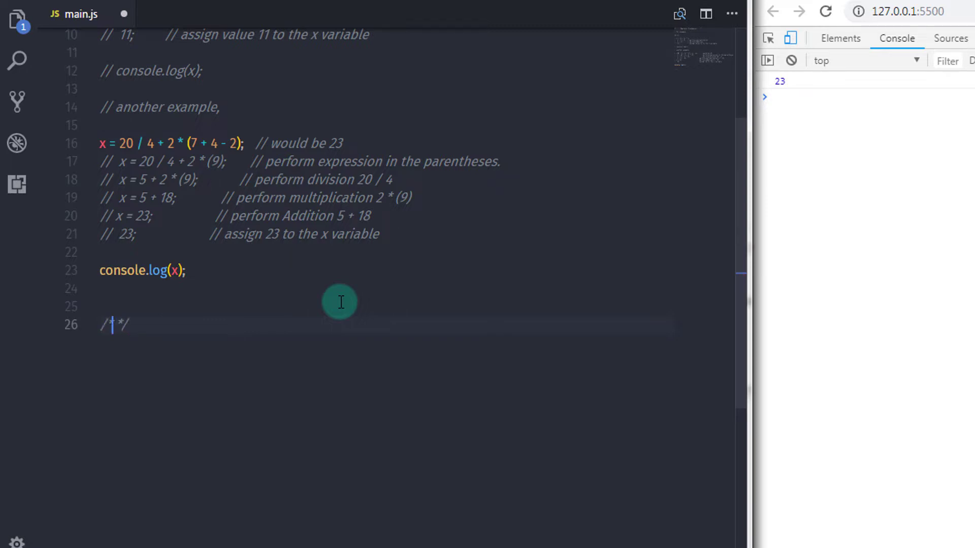
text(Downlaod F)
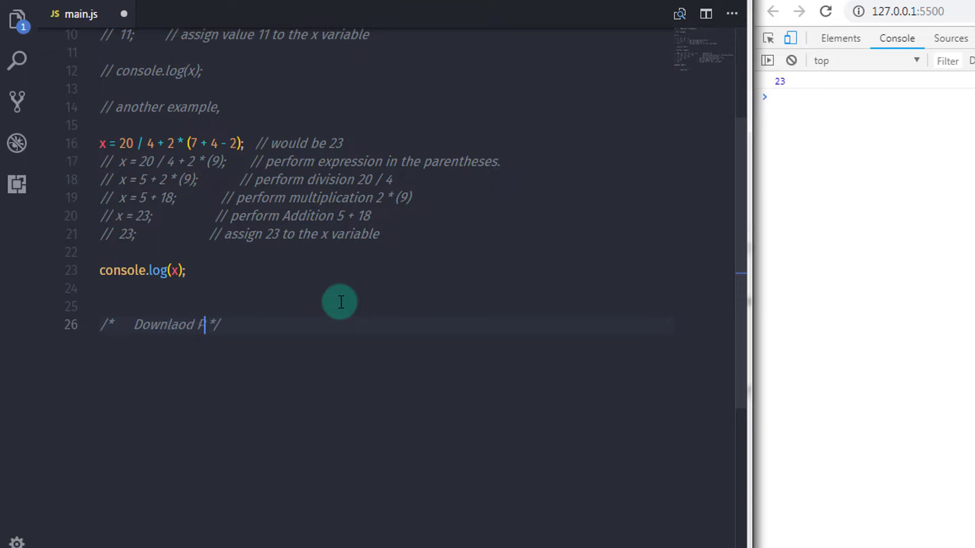
text(Precedence Le)
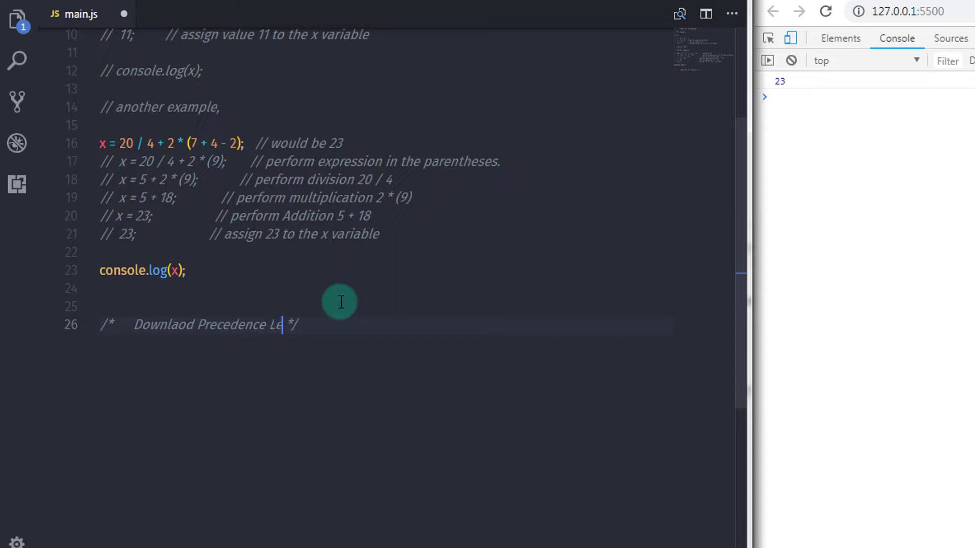
text(vel Chart From)
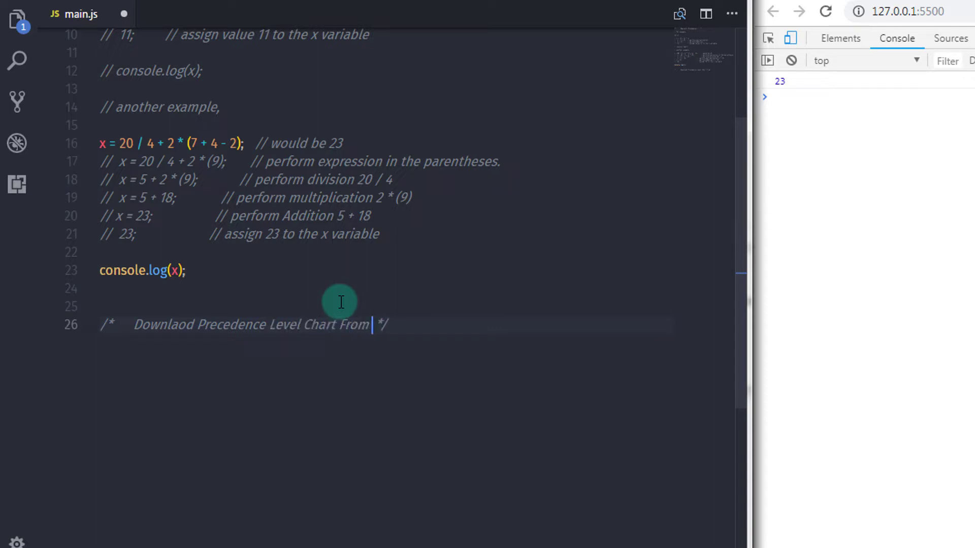
text(the Descr)
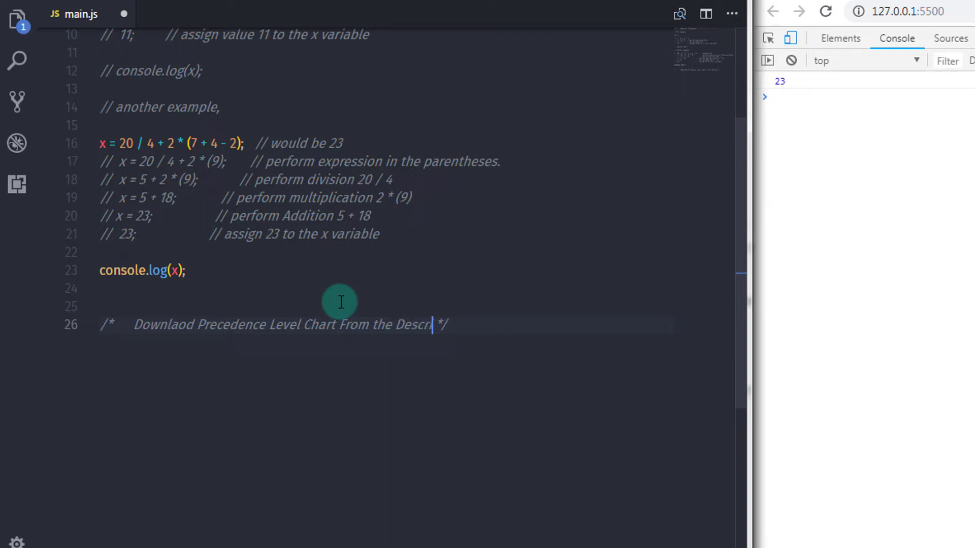
text(ipton)
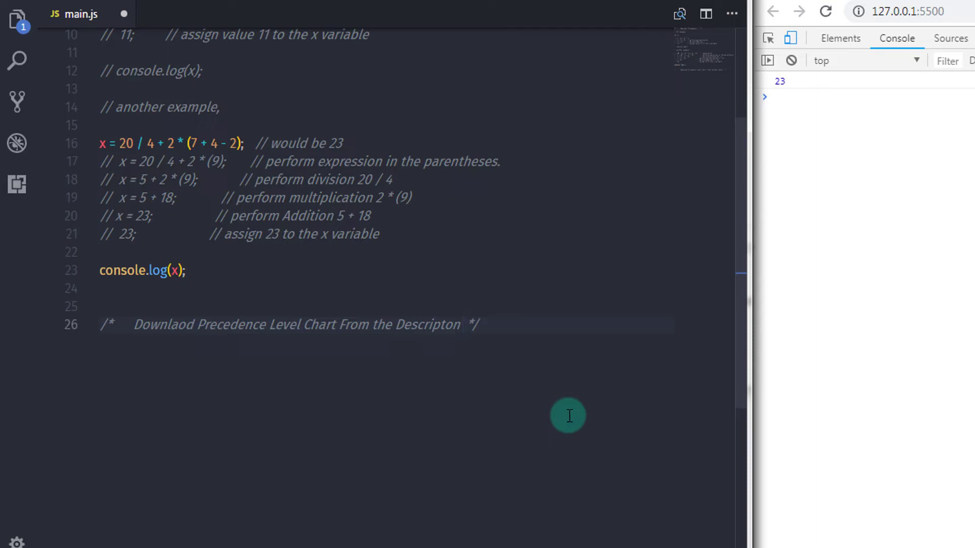
click(478, 325)
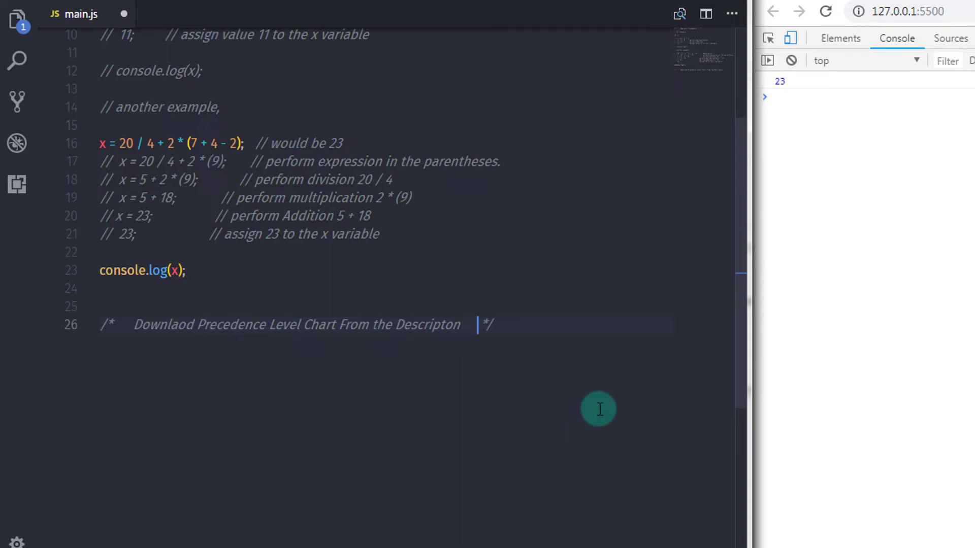